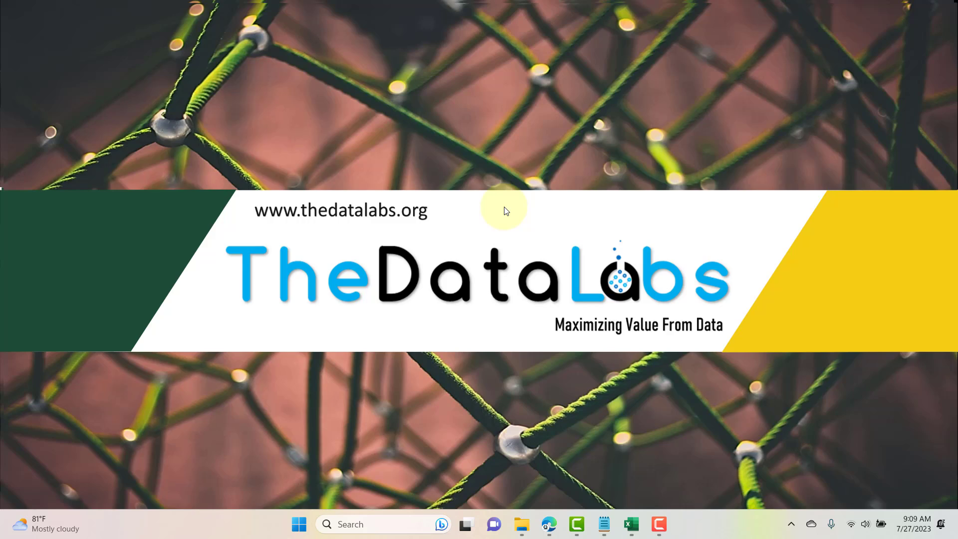
pyautogui.moveTo(642, 516)
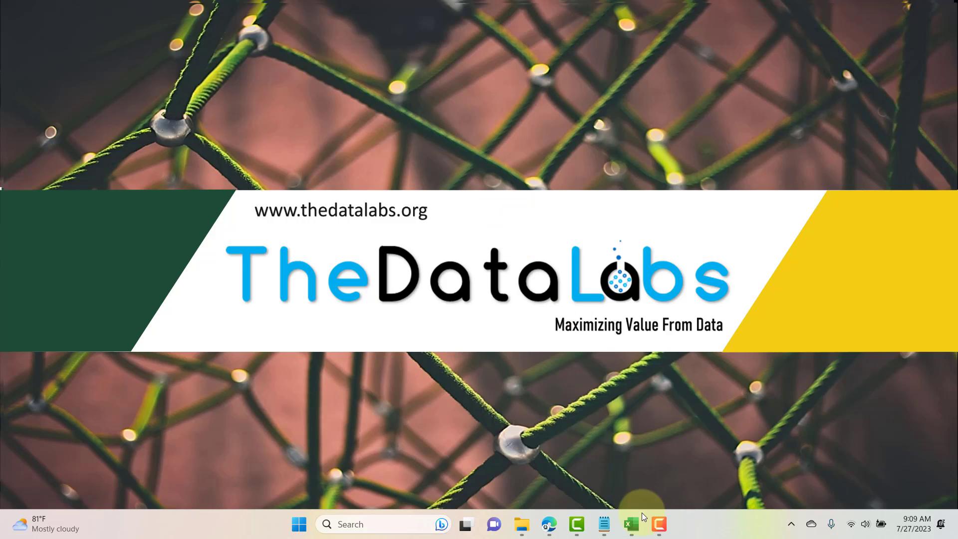
# - Switch from the desktop to the open Excel workbook with the employee table
pyautogui.click(630, 524)
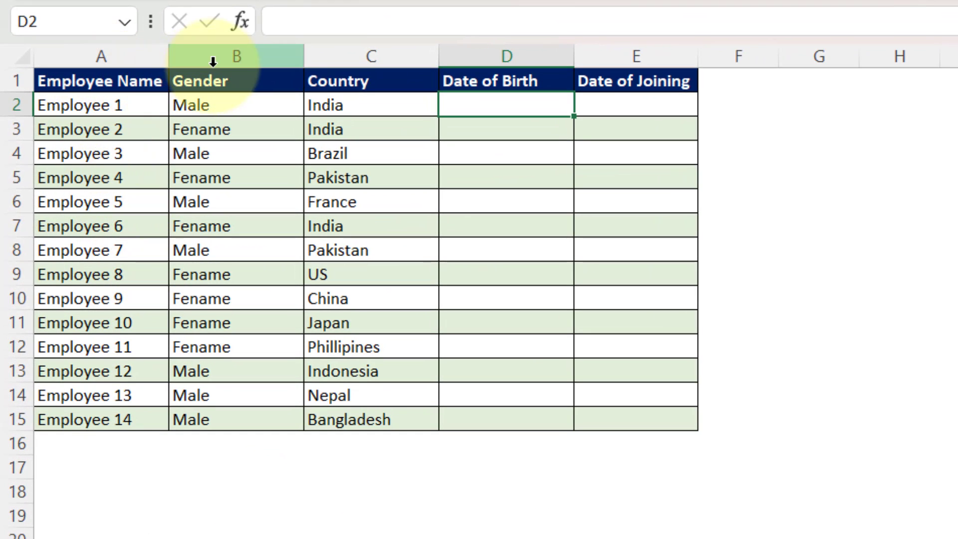
pyautogui.moveTo(636, 80)
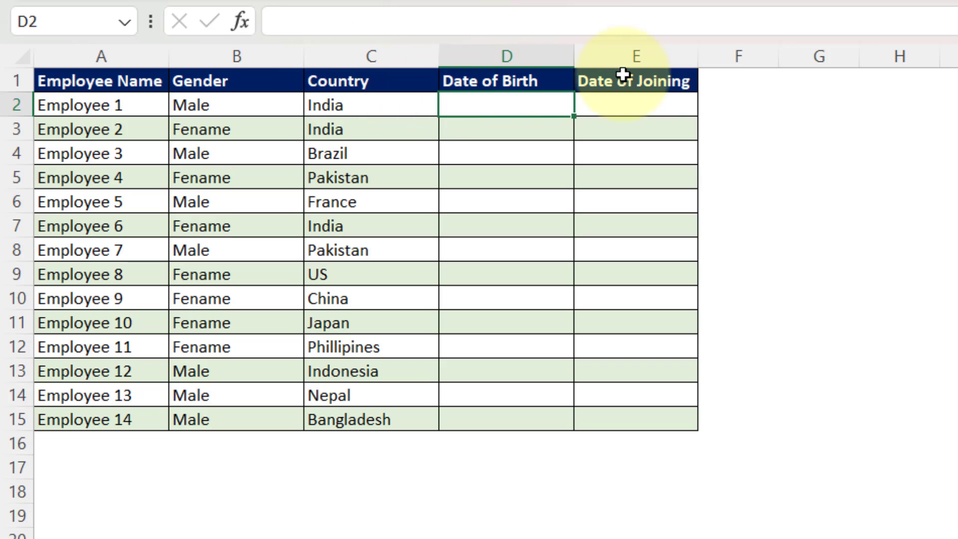
# - Select the Date of Birth range D2:D15 for all fourteen employees
pyautogui.click(505, 55)
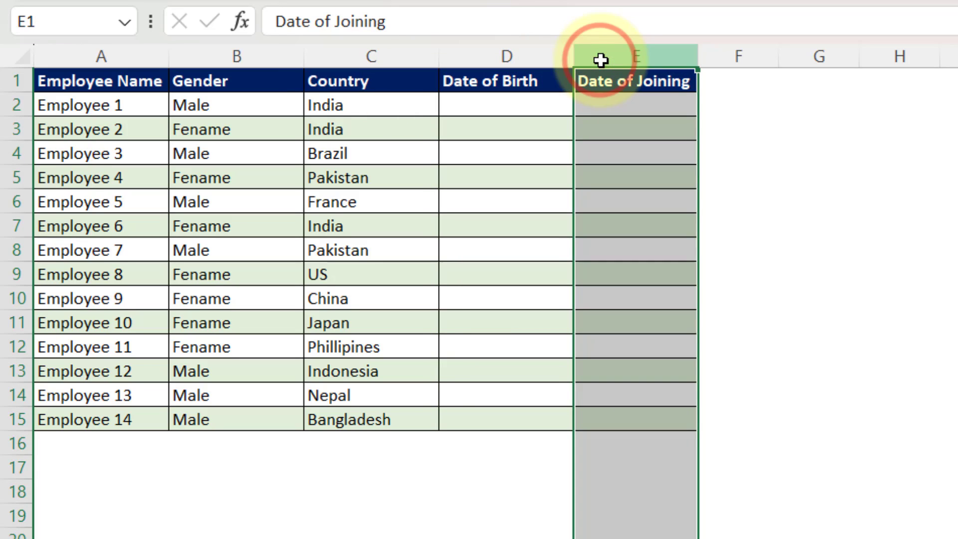
pyautogui.moveTo(485, 126)
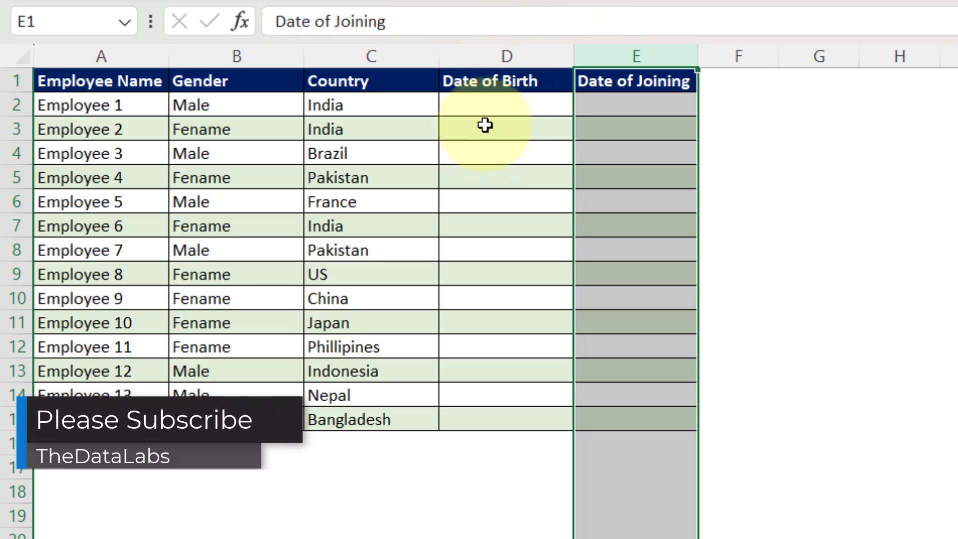
pyautogui.moveTo(601, 121)
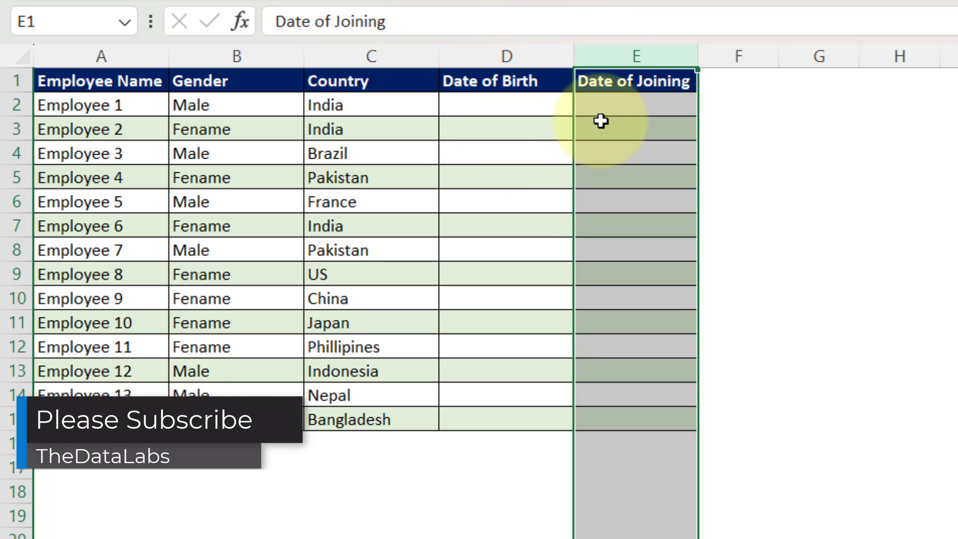
pyautogui.click(506, 152)
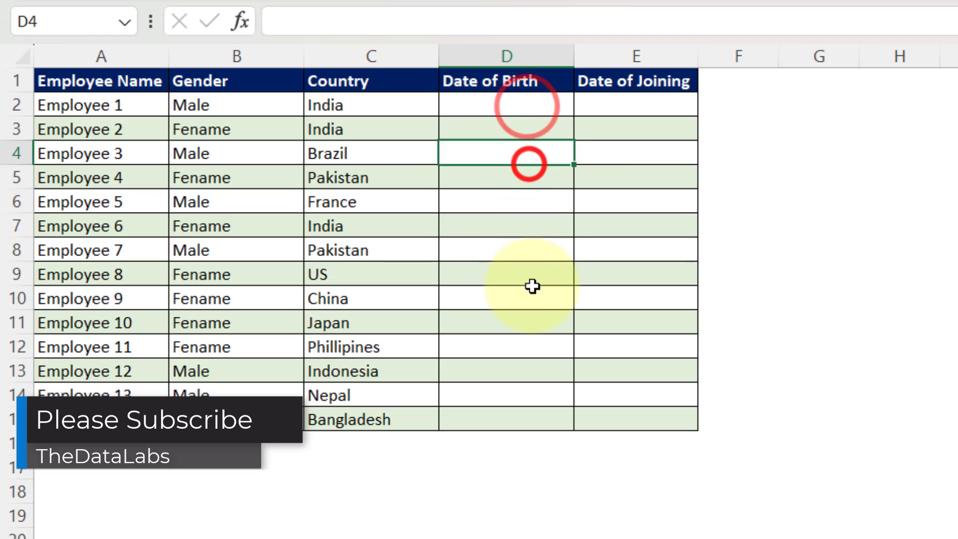
pyautogui.click(636, 177)
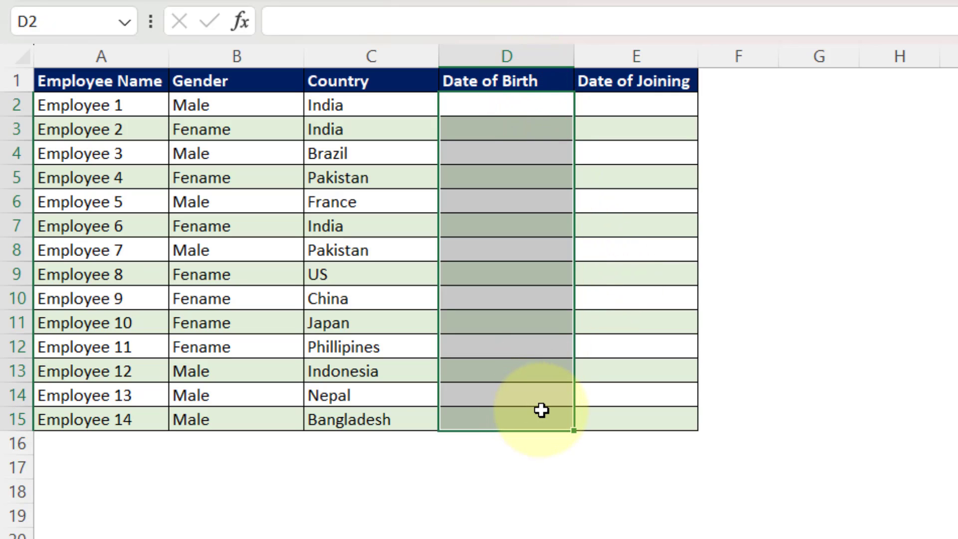
# - Apply the Date number format to the selected birth-date cells via Format Cells
pyautogui.press('ctrl+1')
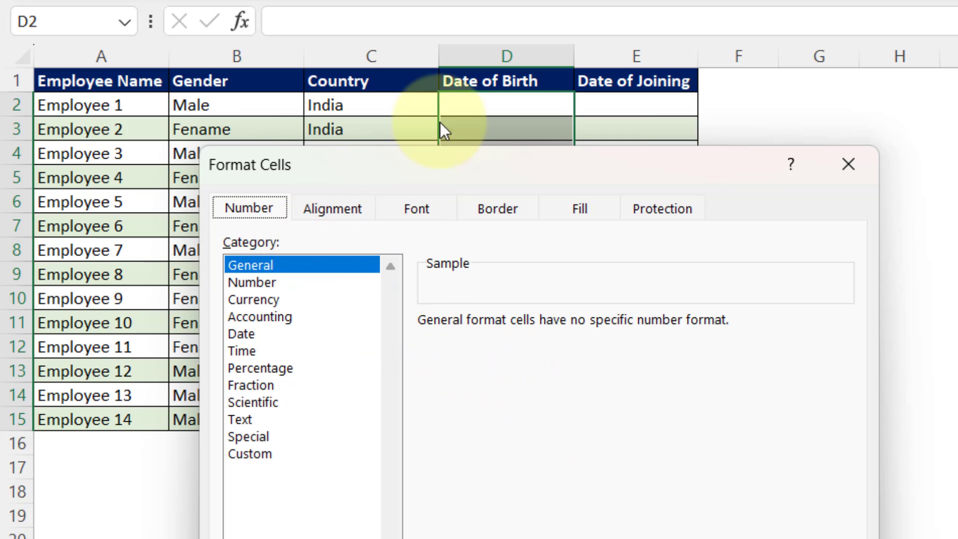
pyautogui.moveTo(635, 86)
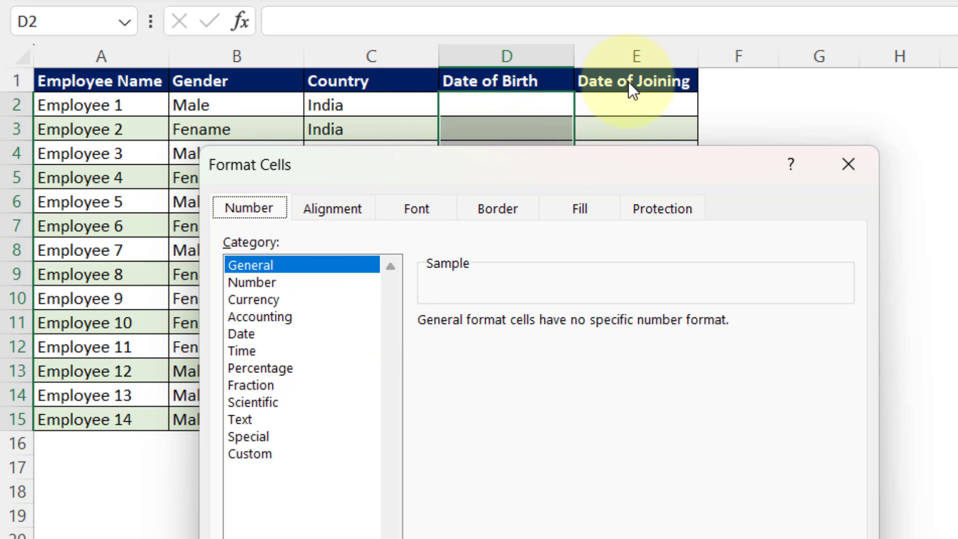
pyautogui.moveTo(403, 203)
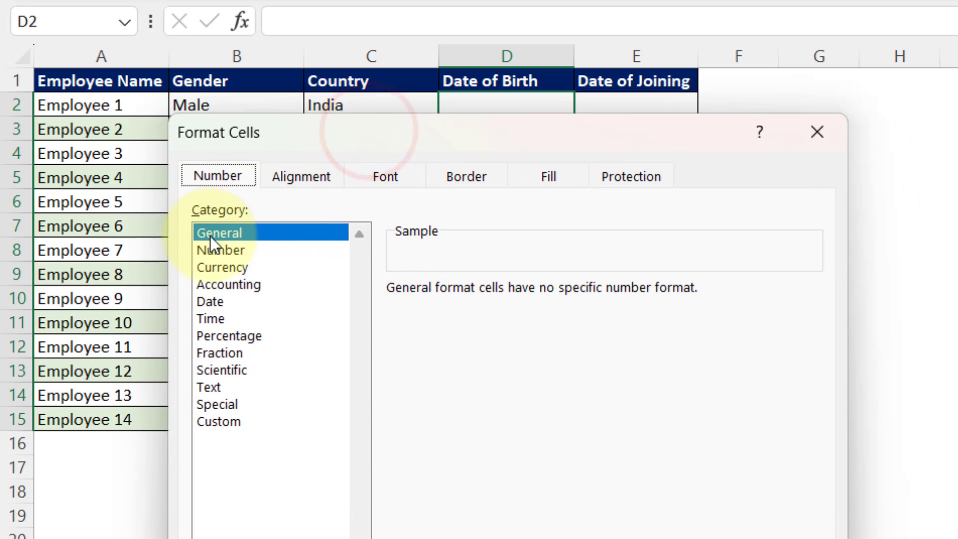
pyautogui.click(210, 301)
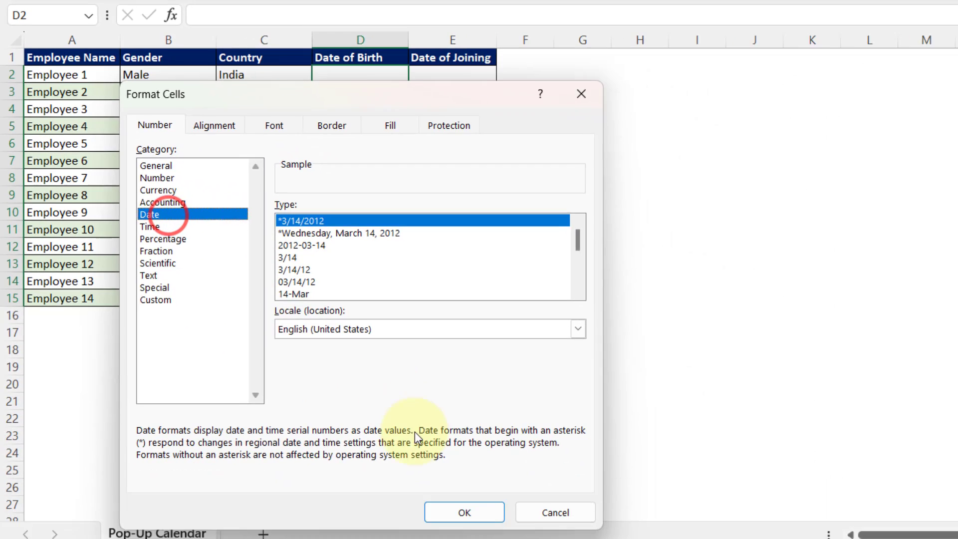
pyautogui.click(463, 512)
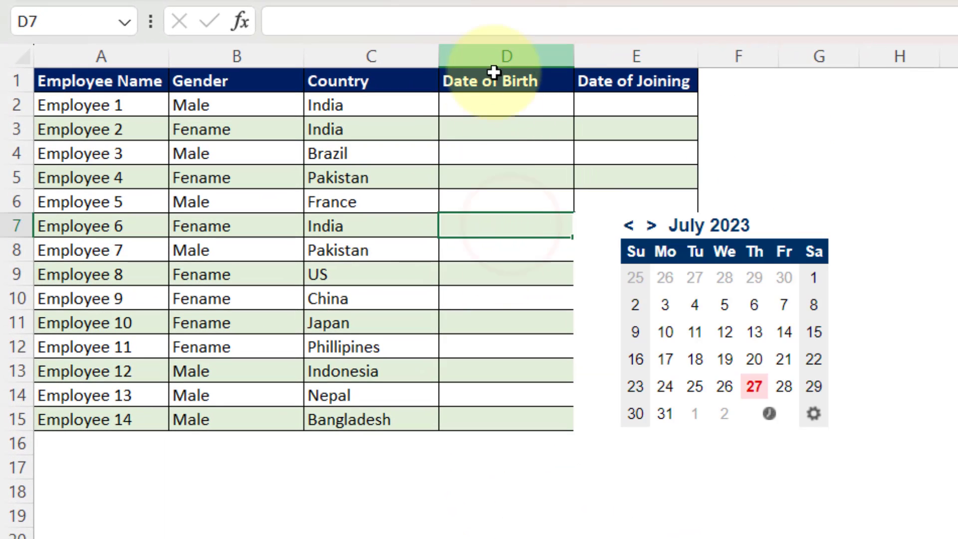
# - Pick July 2023 birth dates from the pop-up calendar, then target the Date of Joining cells
pyautogui.click(505, 129)
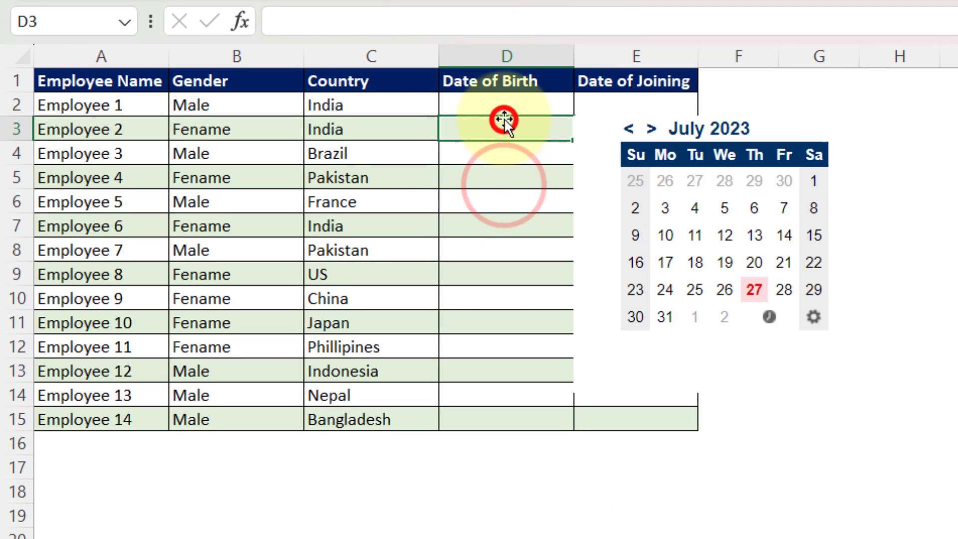
pyautogui.click(506, 419)
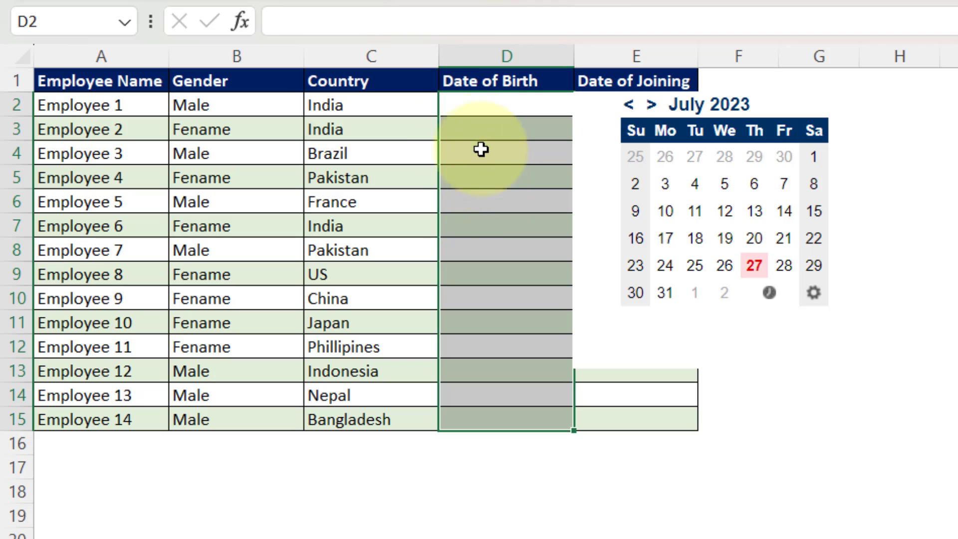
pyautogui.moveTo(605, 408)
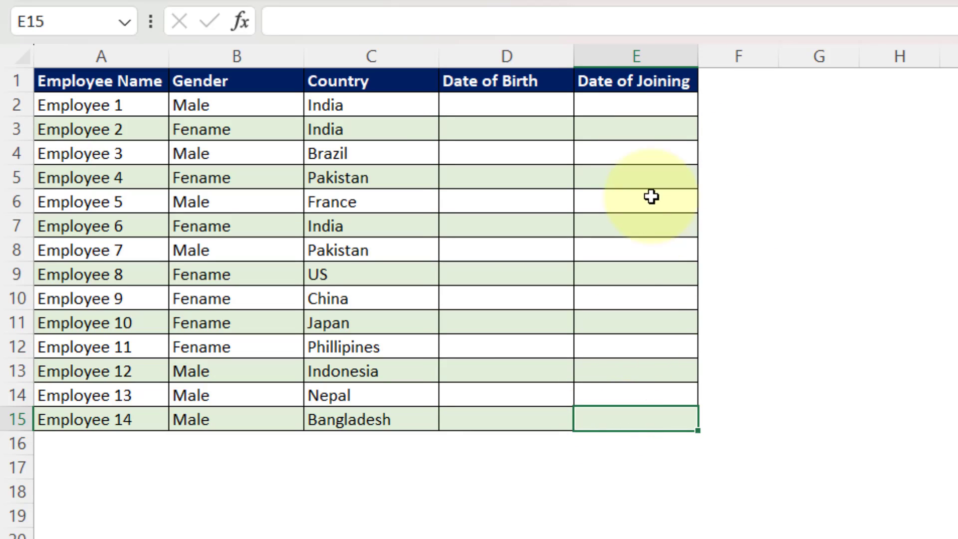
pyautogui.moveTo(646, 193)
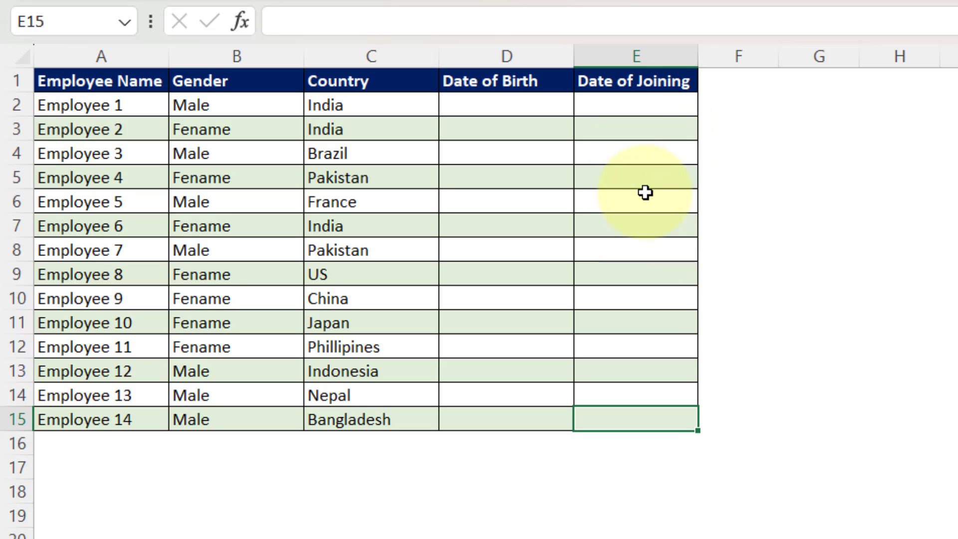
pyautogui.click(506, 129)
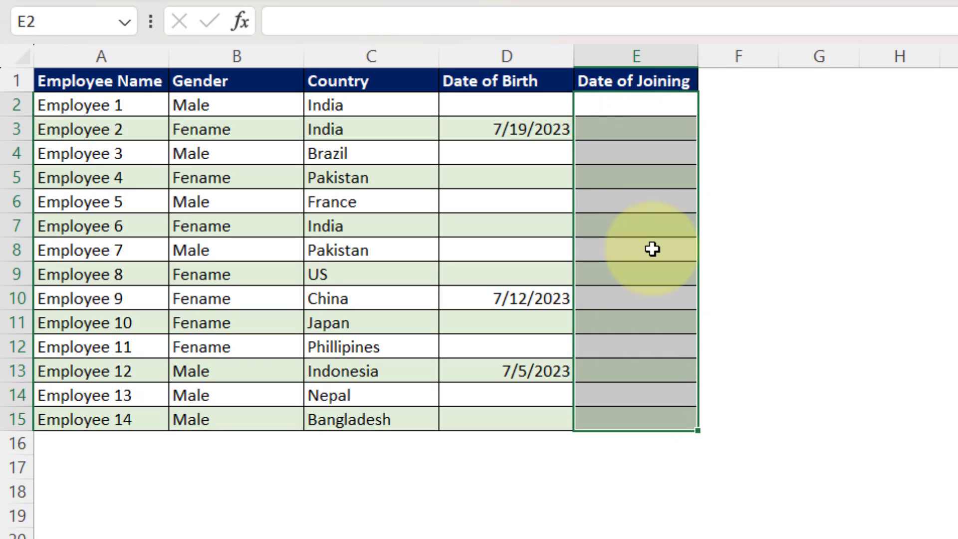
# - Apply the 2012-03-14 year-month-day date format to the Date of Joining cells
pyautogui.press('ctrl+1')
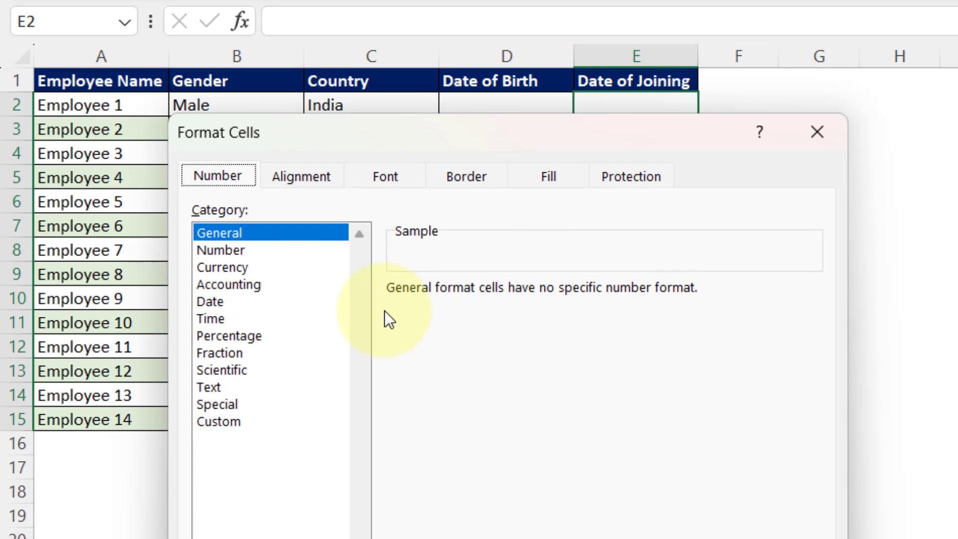
pyautogui.click(210, 301)
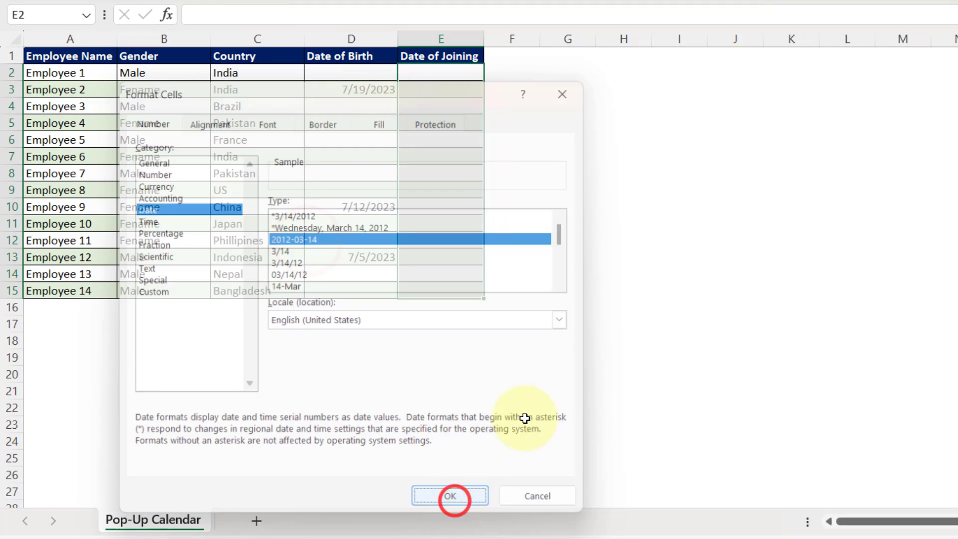
pyautogui.click(450, 496)
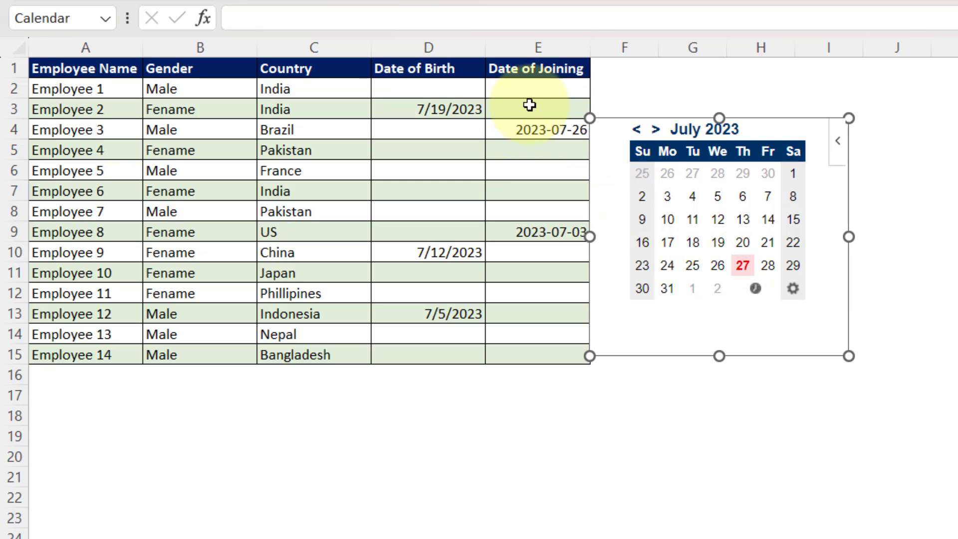
# - Select Employee 11's Date of Joining cell so the July 2023 calendar pops up
pyautogui.click(538, 292)
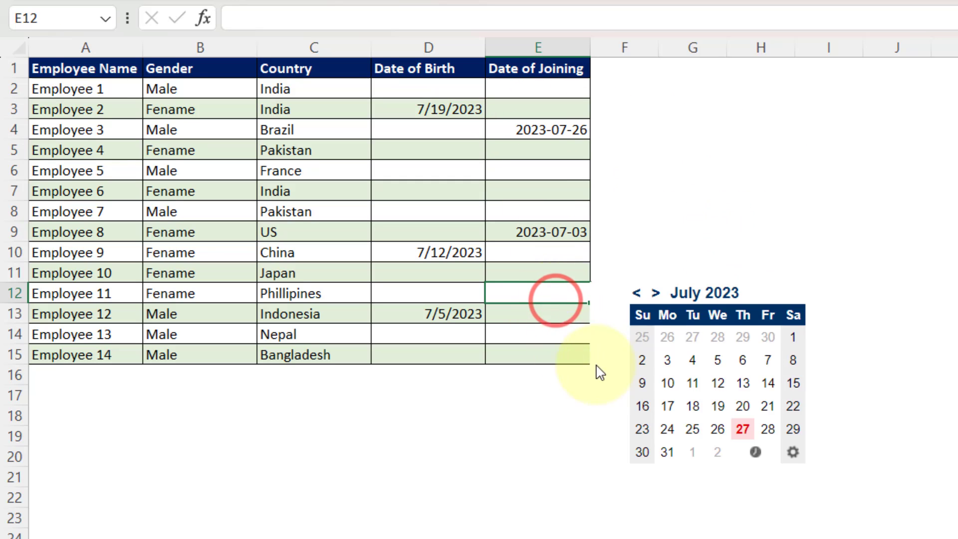
pyautogui.moveTo(669, 320)
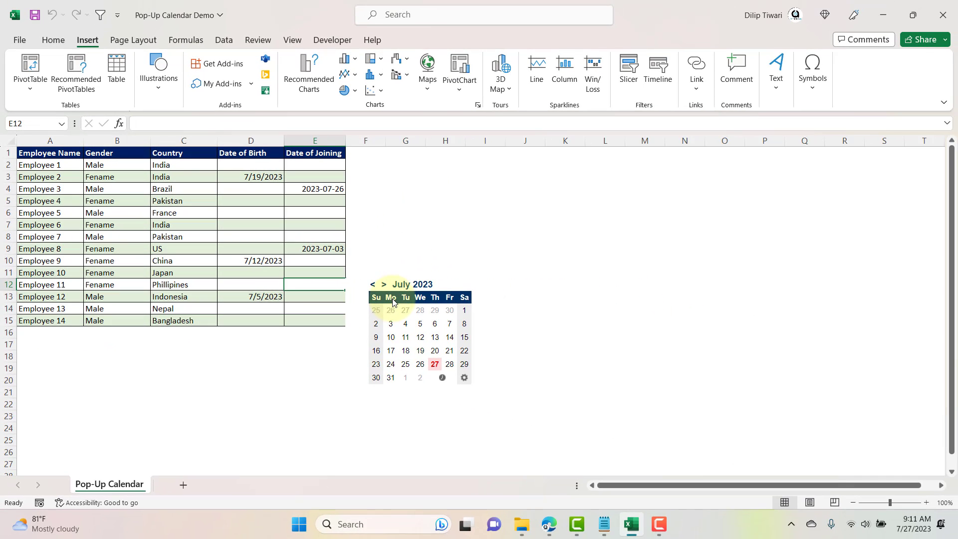
# - Open the Pop-Up Calendar Practice workbook from the Home screen's Recent list
pyautogui.click(404, 249)
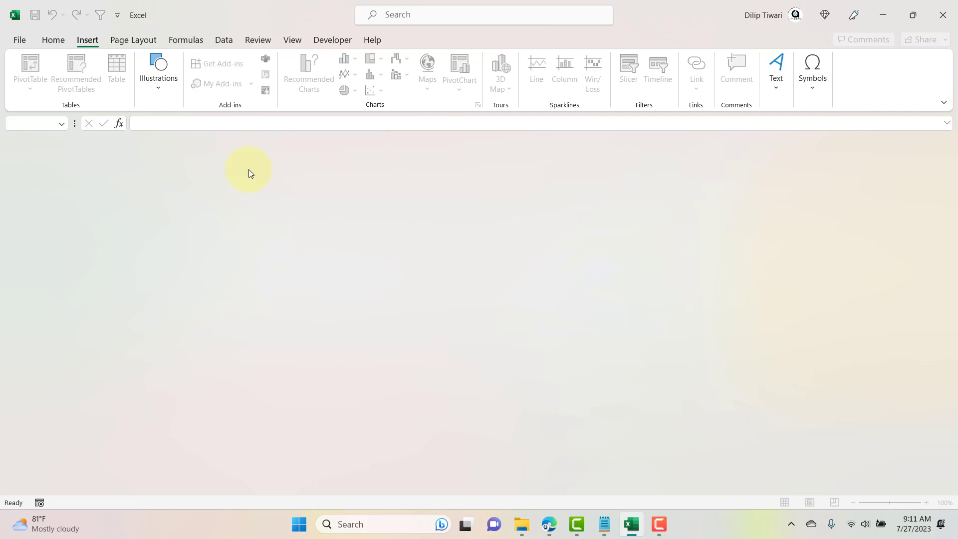
pyautogui.click(19, 40)
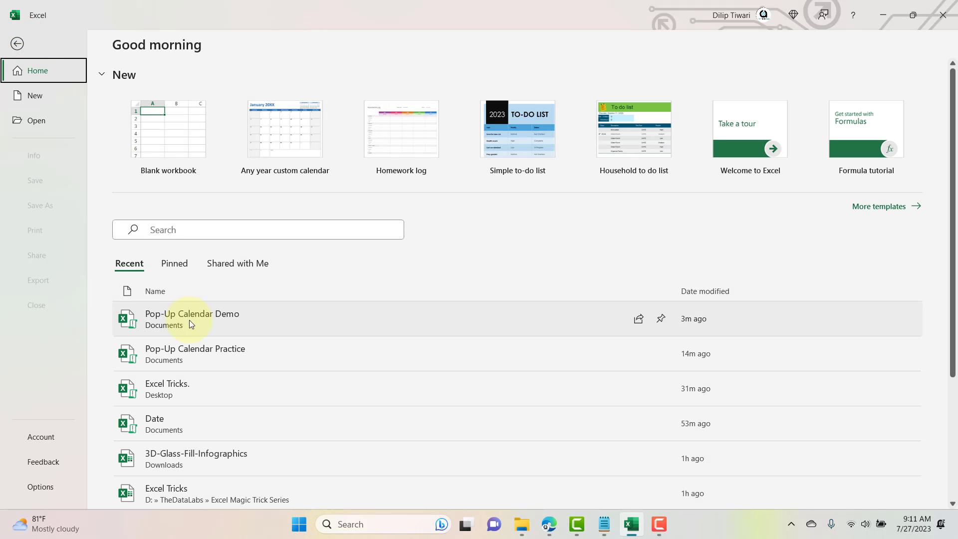
pyautogui.click(195, 353)
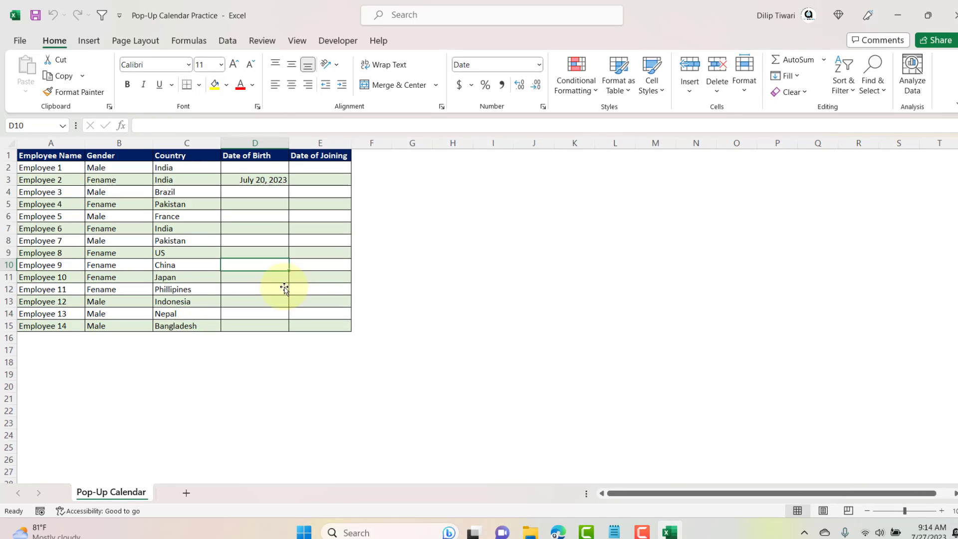
# - Browse the Office Add-ins store to Editor's Picks showing Mini Calendar and Date Picker
pyautogui.click(143, 64)
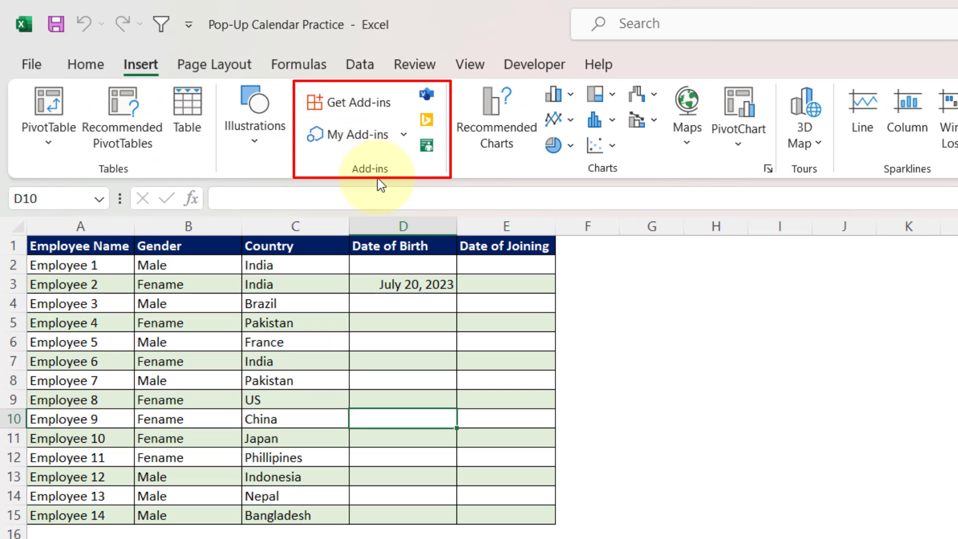
pyautogui.click(357, 102)
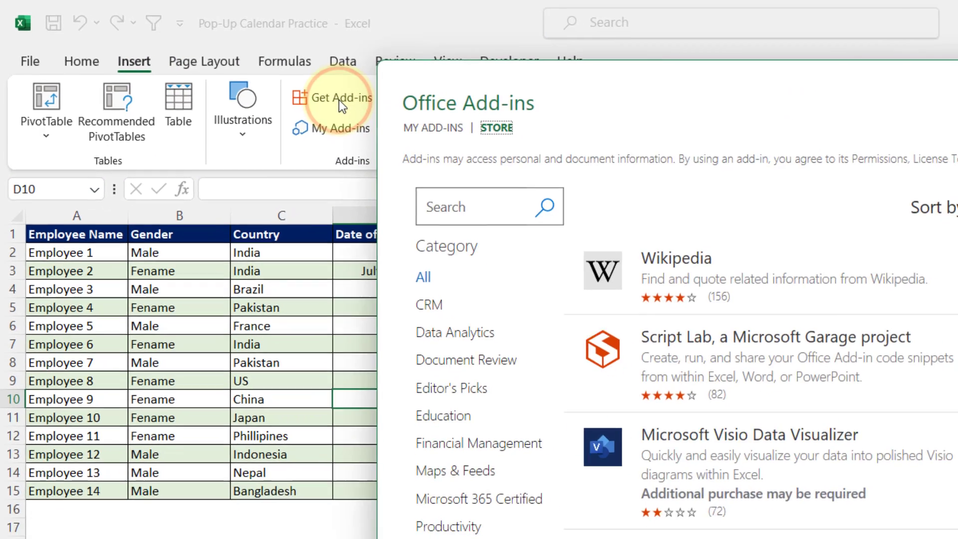
pyautogui.click(339, 98)
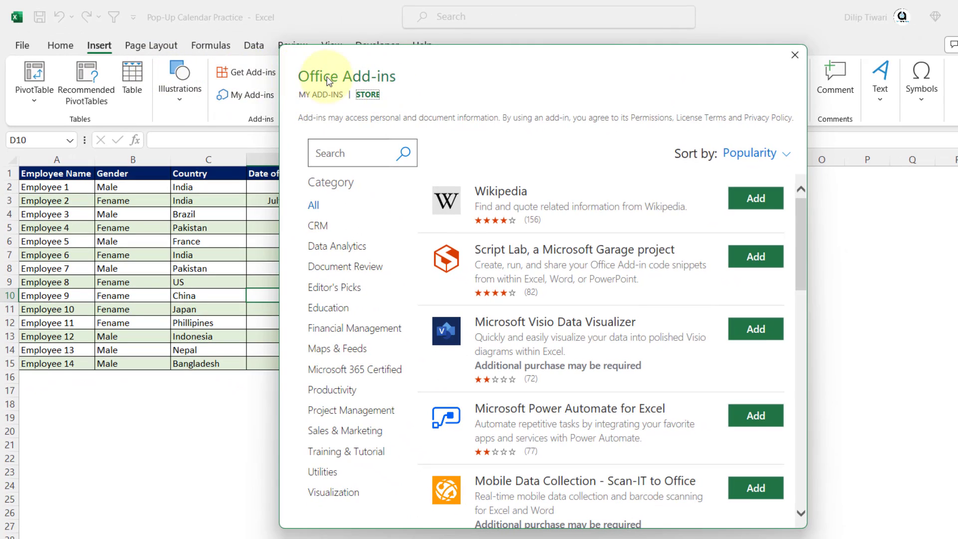
pyautogui.moveTo(398, 80)
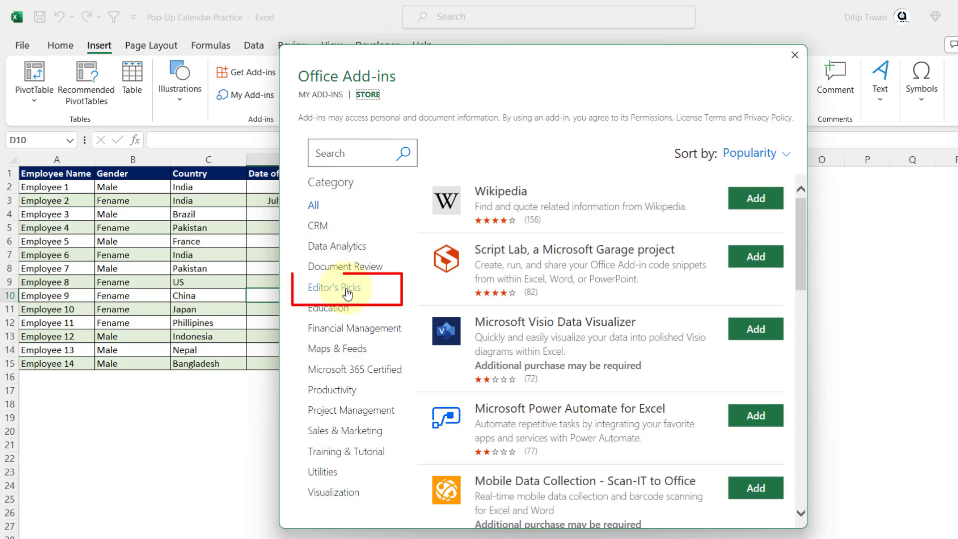
pyautogui.click(334, 288)
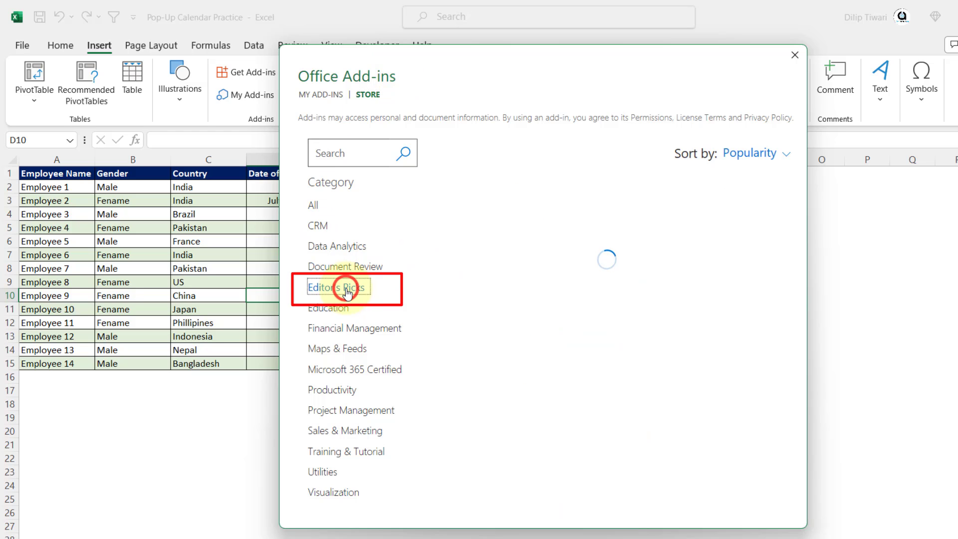
pyautogui.click(335, 288)
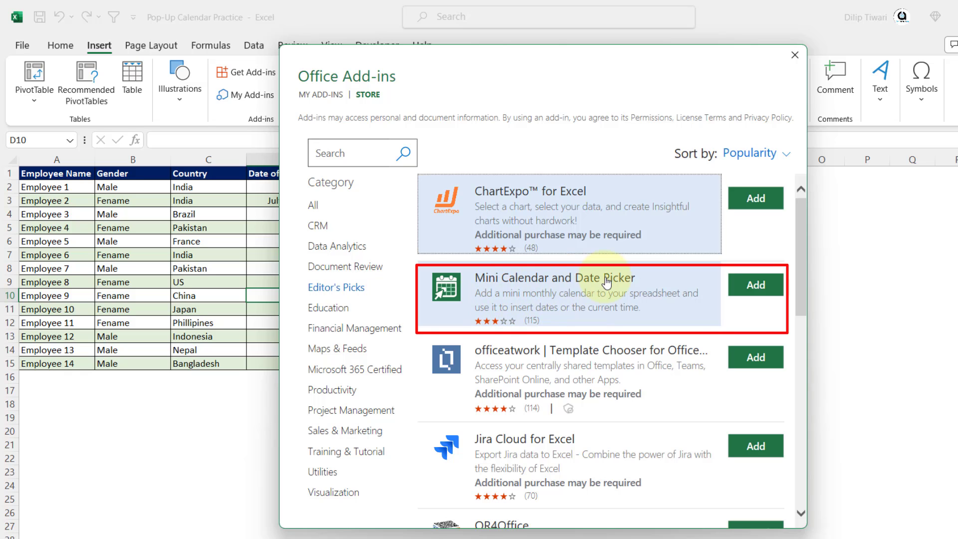
# - Install the Mini Calendar and Date Picker add-in, accepting its license terms
pyautogui.click(754, 284)
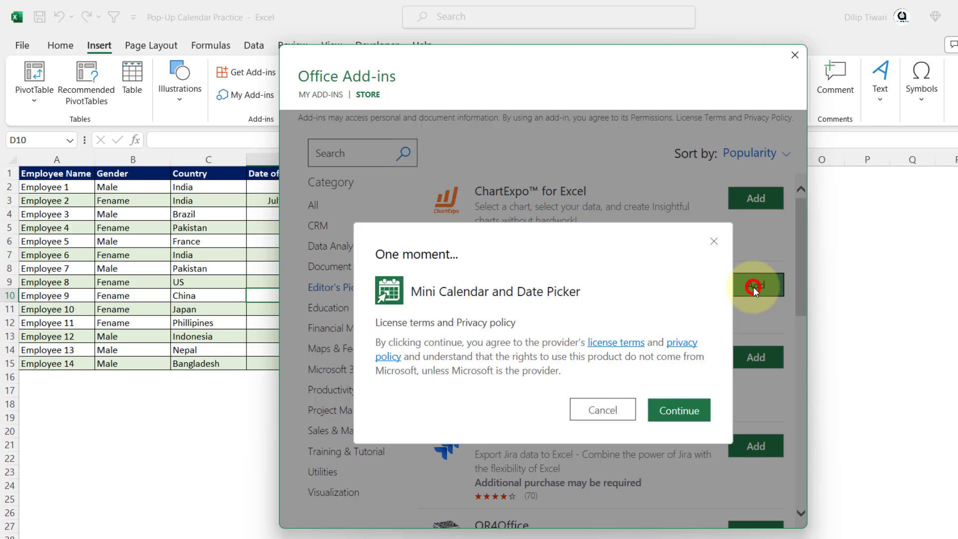
pyautogui.click(679, 409)
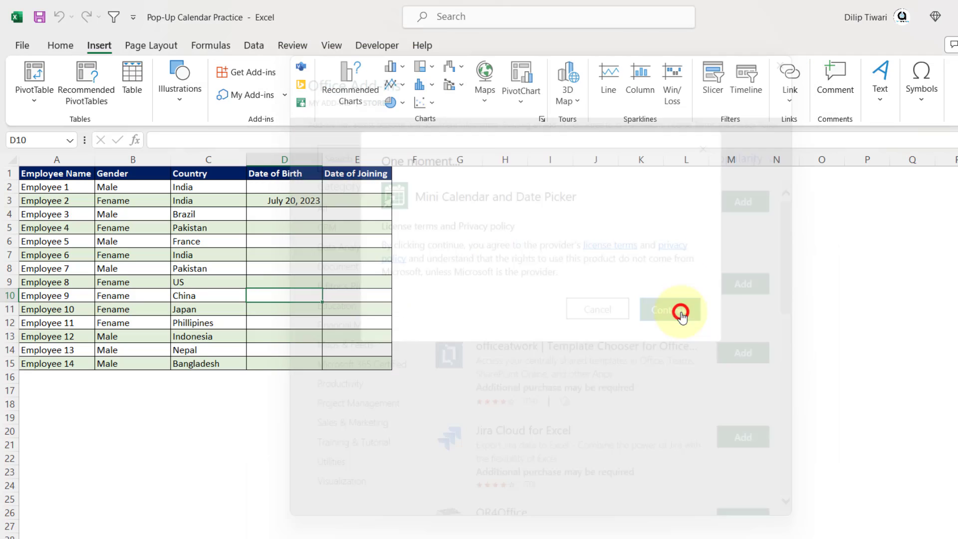
pyautogui.click(662, 309)
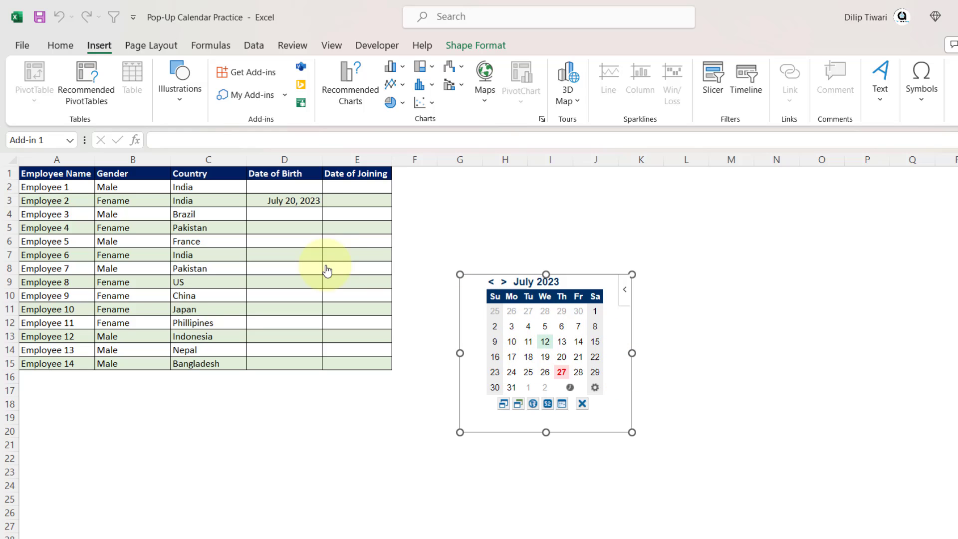
pyautogui.moveTo(334, 259)
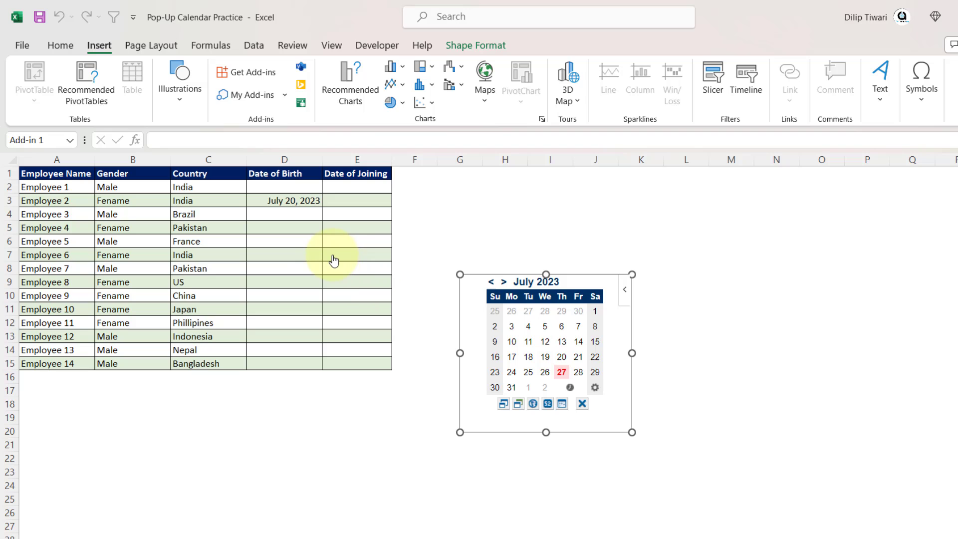
# - Fill July 11, 2023 and 7/12/2023 for Employees 6 and 10 using the Mini Calendar
pyautogui.click(284, 255)
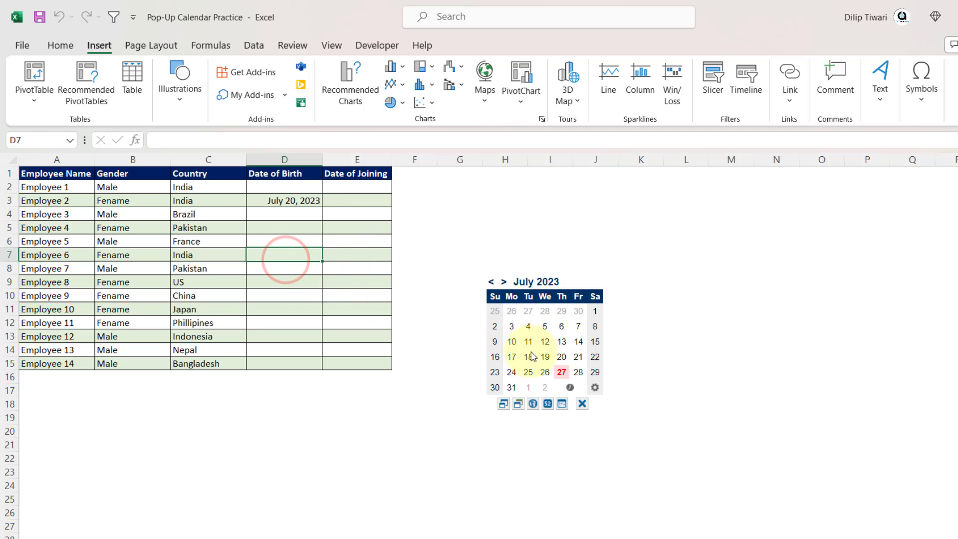
pyautogui.click(528, 341)
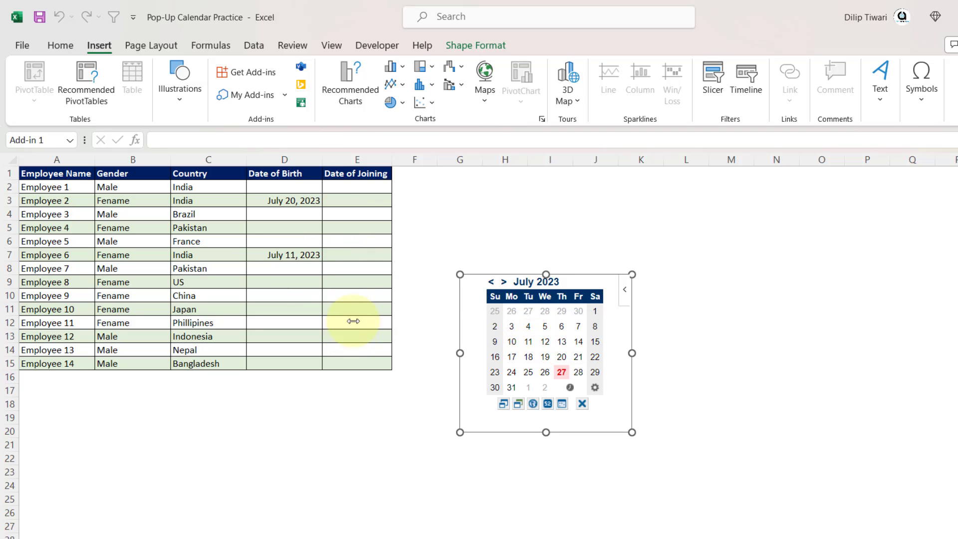
pyautogui.click(545, 341)
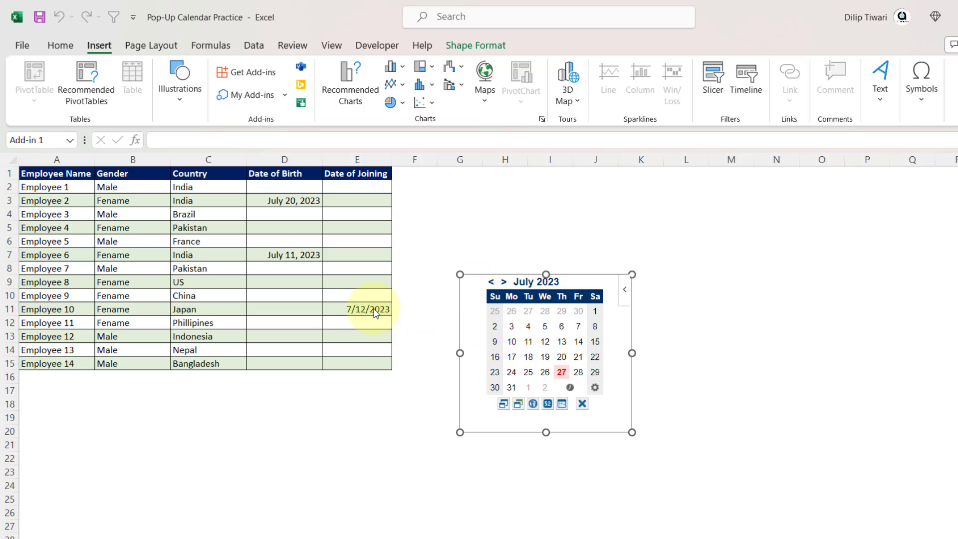
pyautogui.click(299, 288)
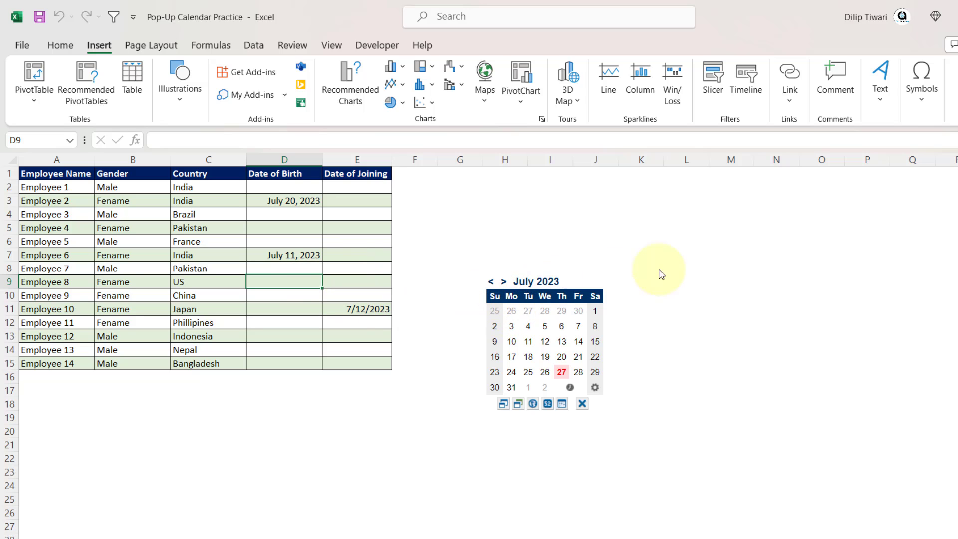
pyautogui.moveTo(518, 263)
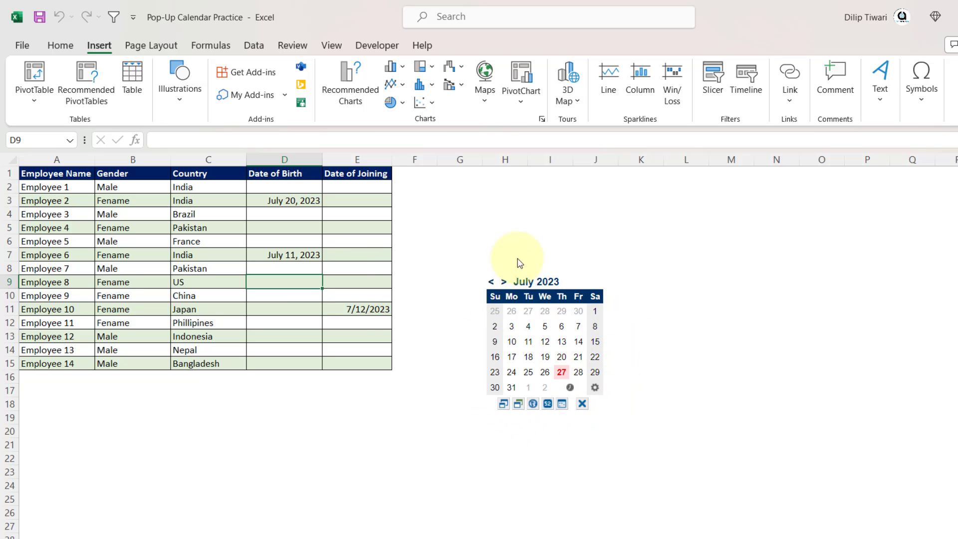
pyautogui.moveTo(609, 368)
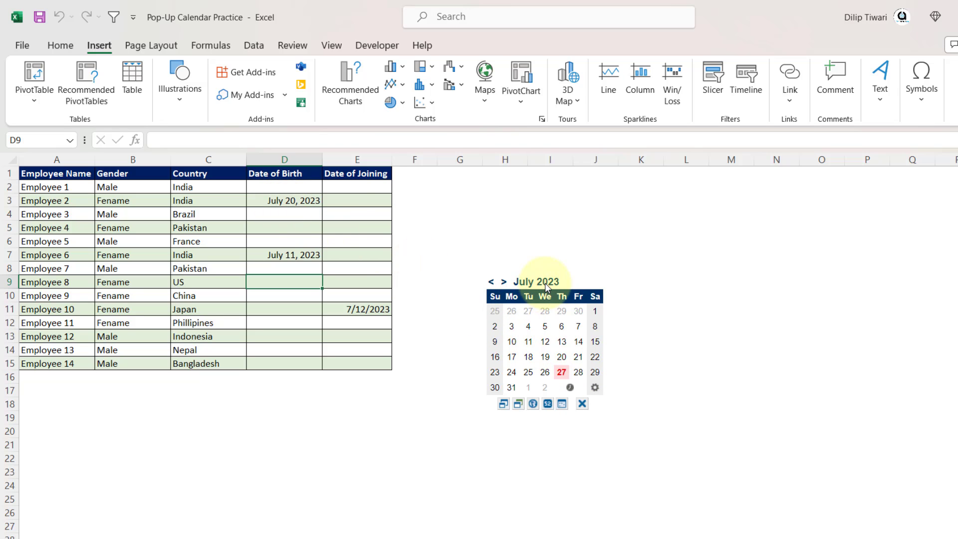
pyautogui.moveTo(312, 301)
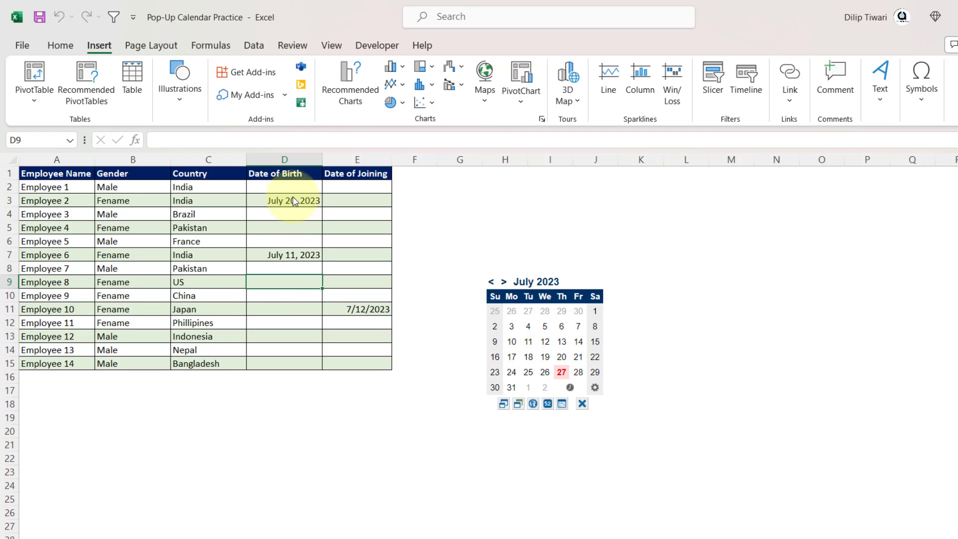
pyautogui.click(938, 17)
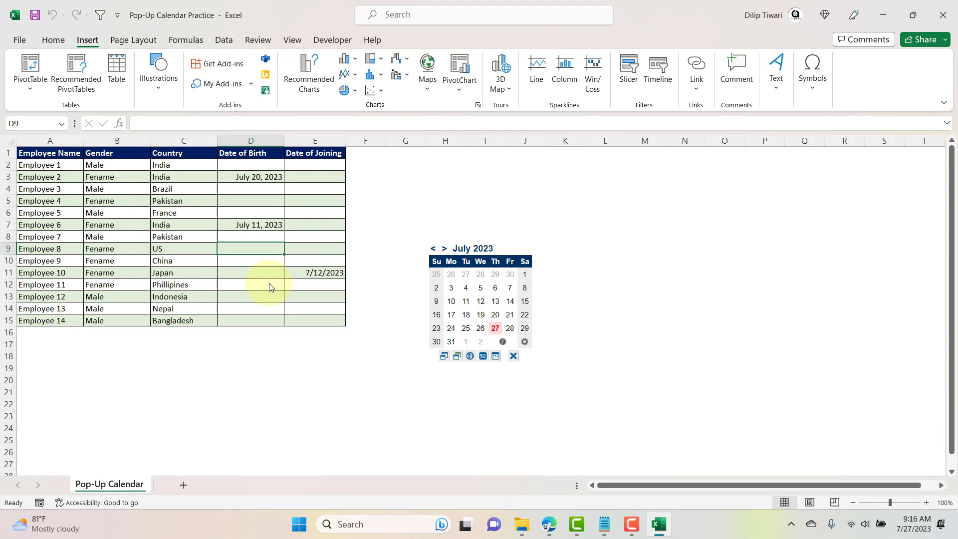
# - Select the whole Worksheet_SelectionChange macro in Notepad and return to Excel
pyautogui.click(600, 524)
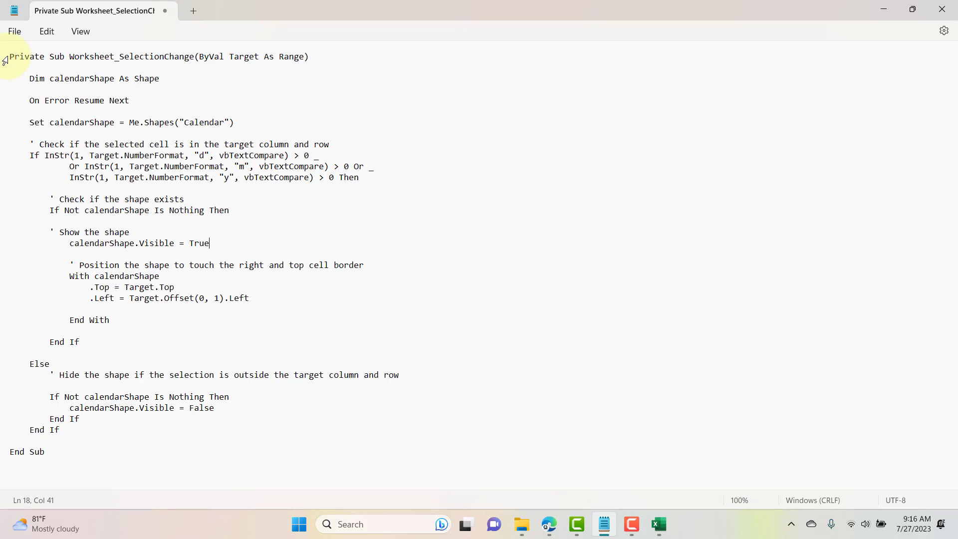
pyautogui.press('ctrl+a')
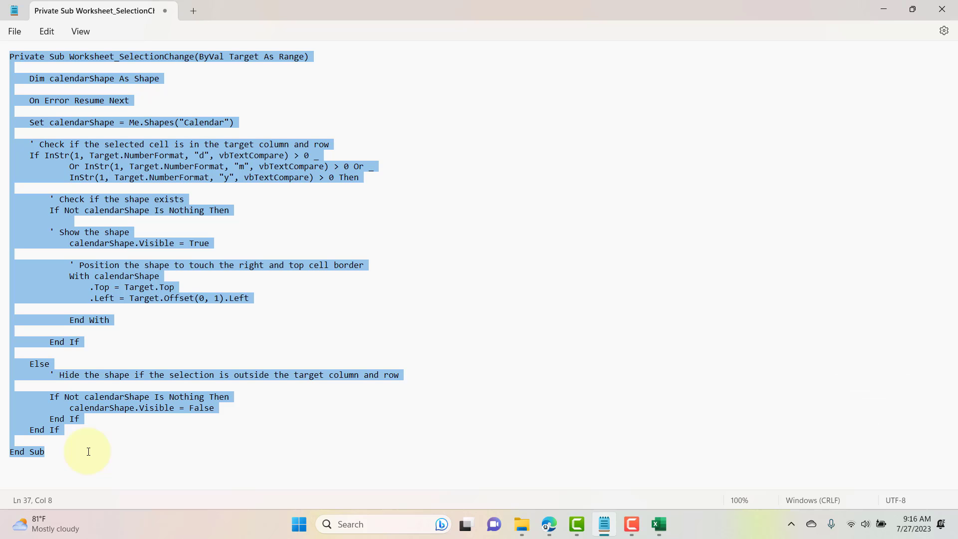
pyautogui.click(657, 524)
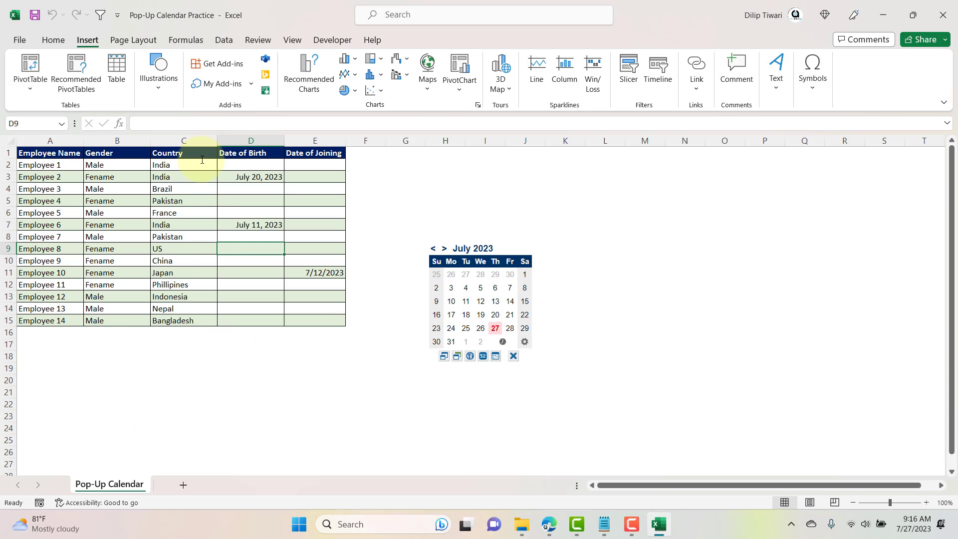
# - View Code on the Pop-Up Calendar sheet tab to show its empty module, then return to Excel
pyautogui.rightClick(110, 483)
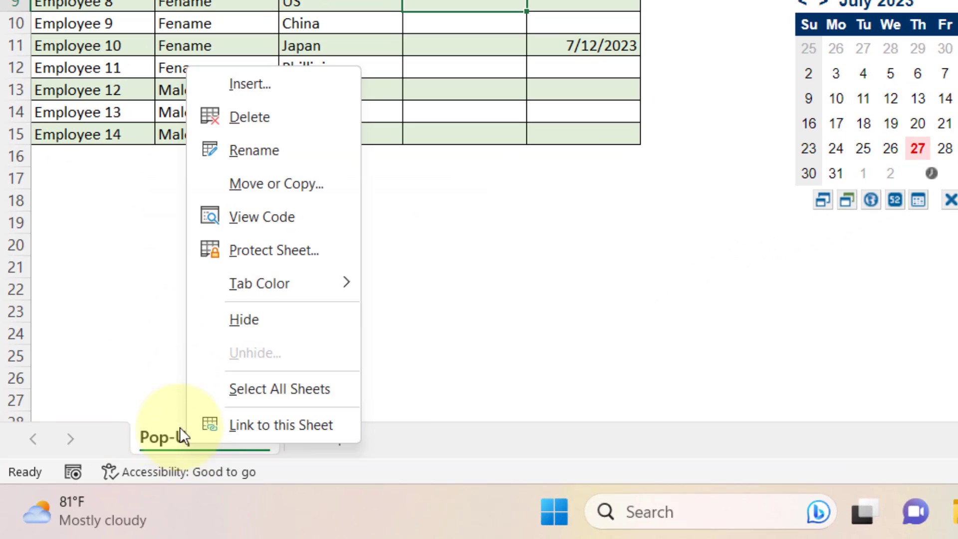
pyautogui.moveTo(262, 217)
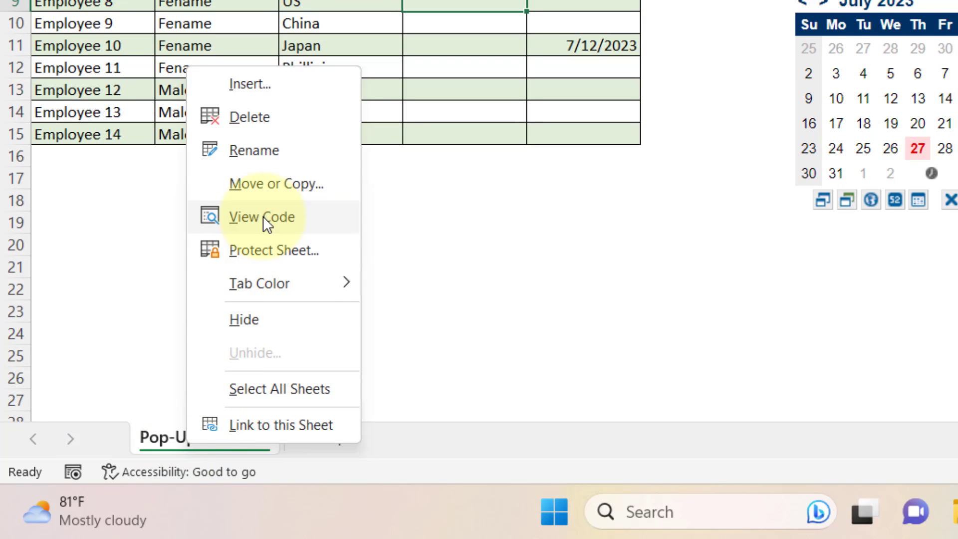
pyautogui.click(262, 217)
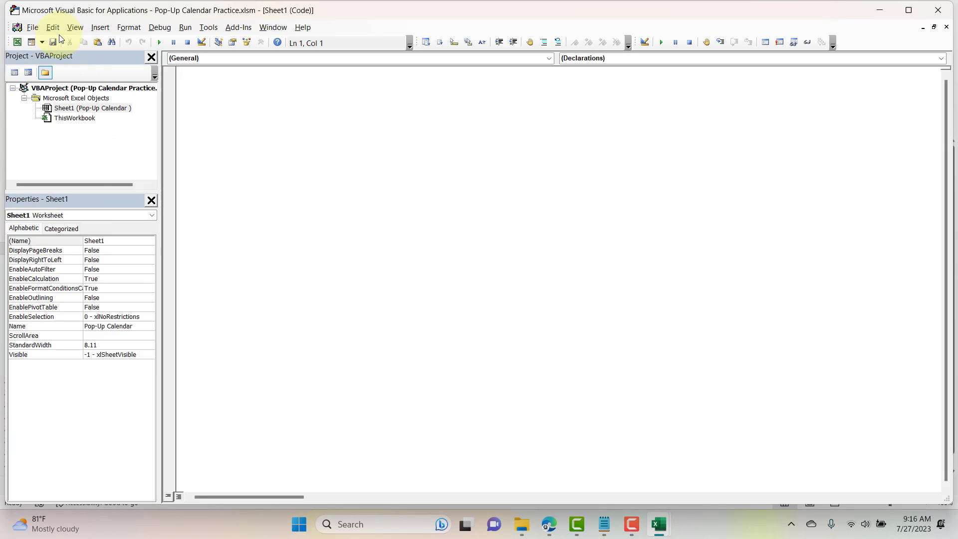
pyautogui.moveTo(121, 15)
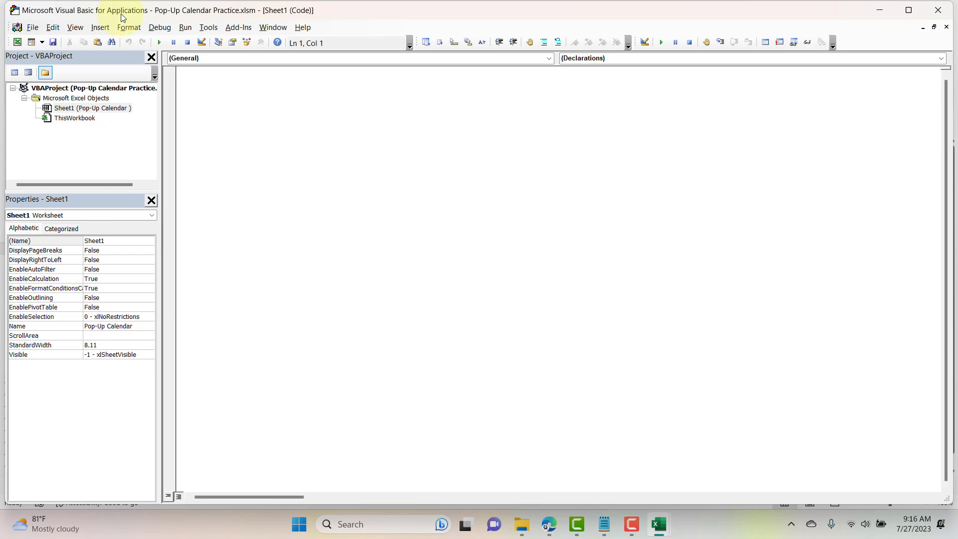
pyautogui.doubleClick(93, 107)
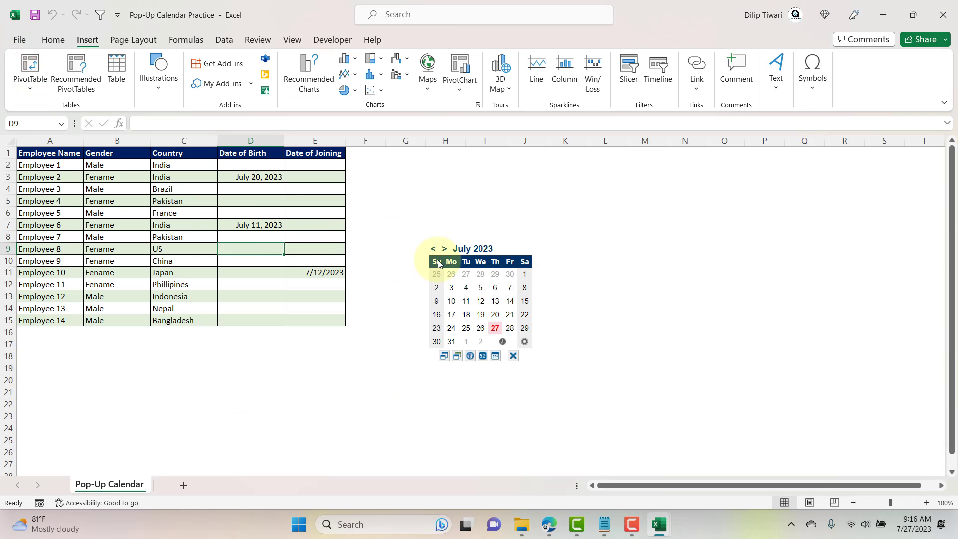
# - Select the Mini Calendar add-in and rename it from 'Add-in 1' to 'Calendar' in the Name Box
pyautogui.click(437, 261)
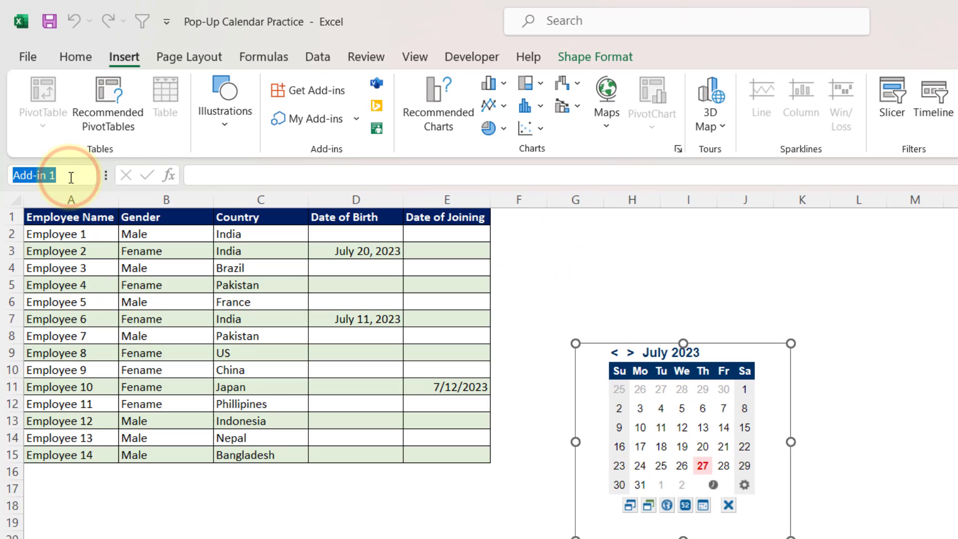
pyautogui.write('Calendar')
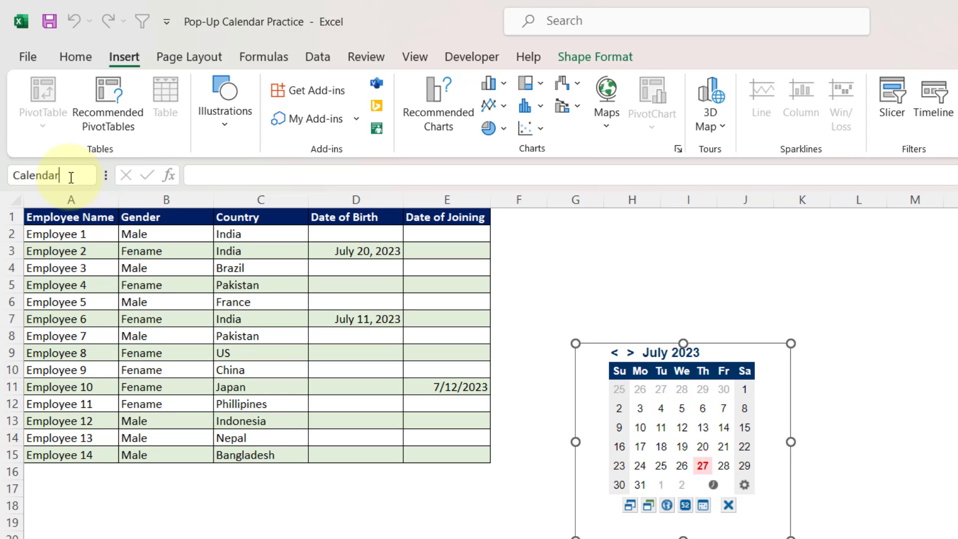
pyautogui.moveTo(573, 334)
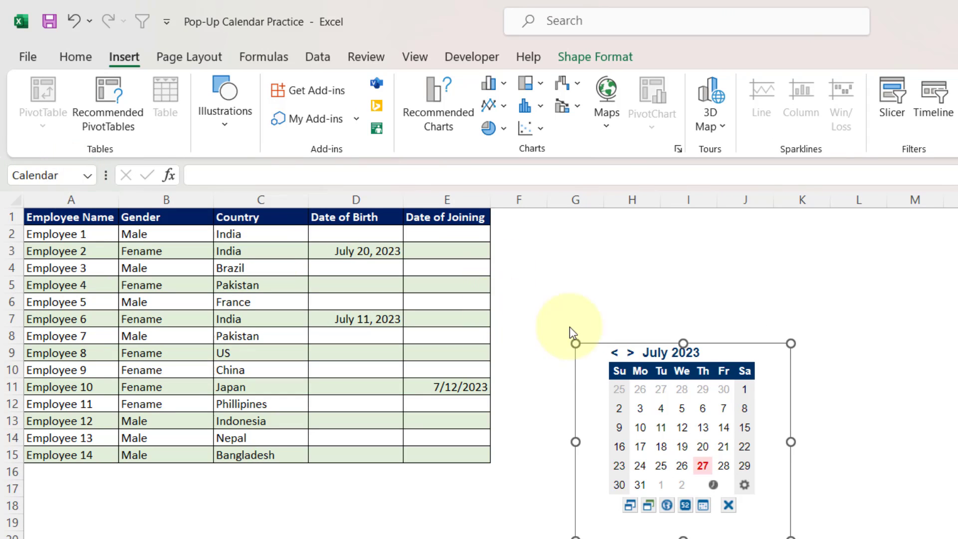
pyautogui.moveTo(73, 199)
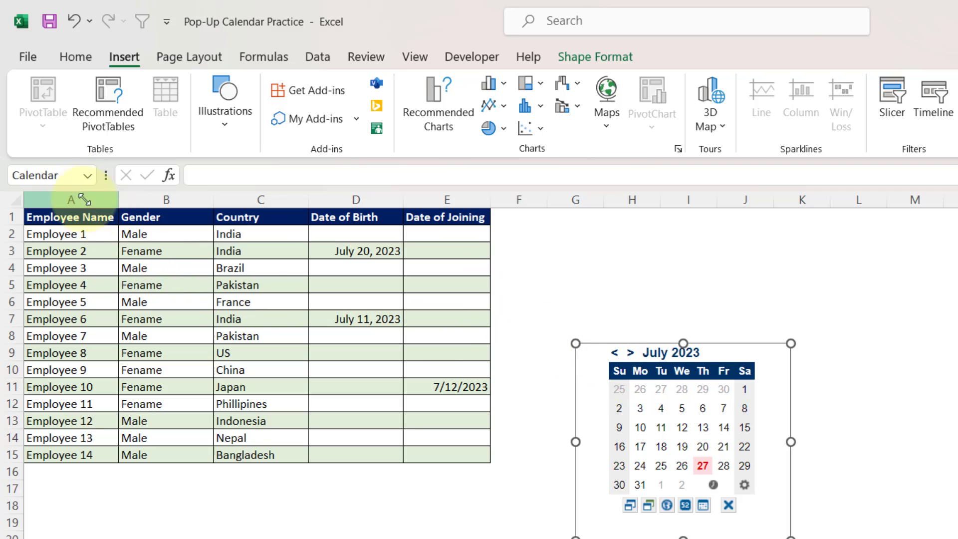
pyautogui.moveTo(55, 176)
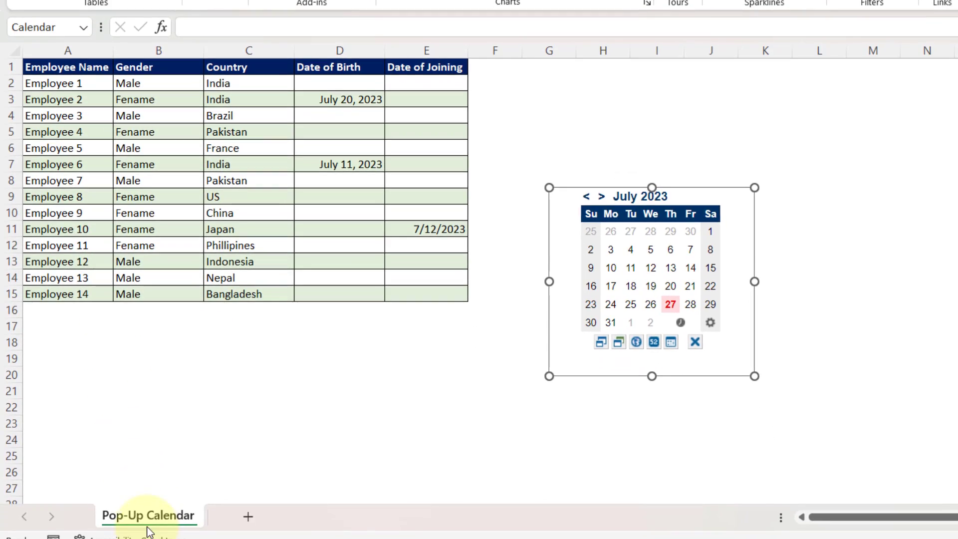
# - Show the sheet's Worksheet_SelectionChange macro, noting the 'Calendar' shape name and date-format check
pyautogui.rightClick(148, 515)
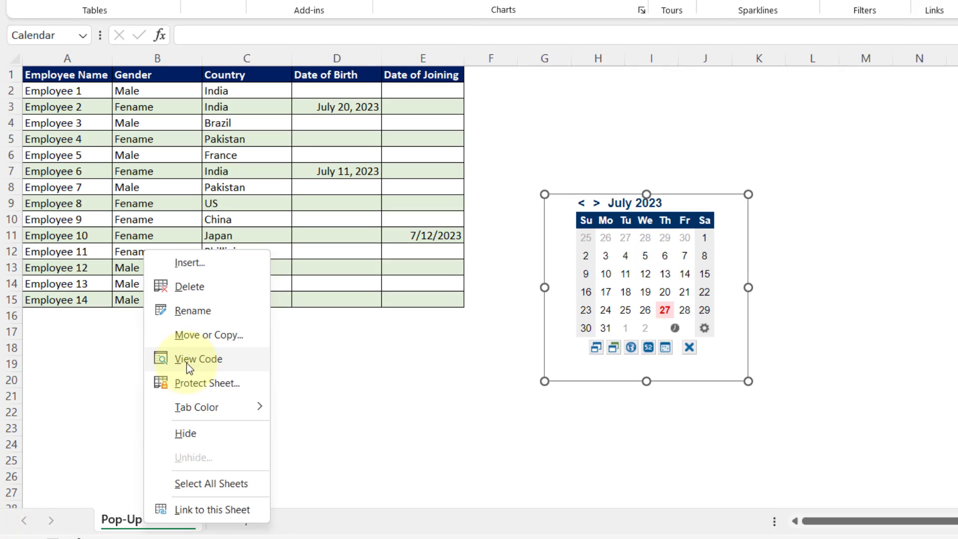
pyautogui.click(198, 358)
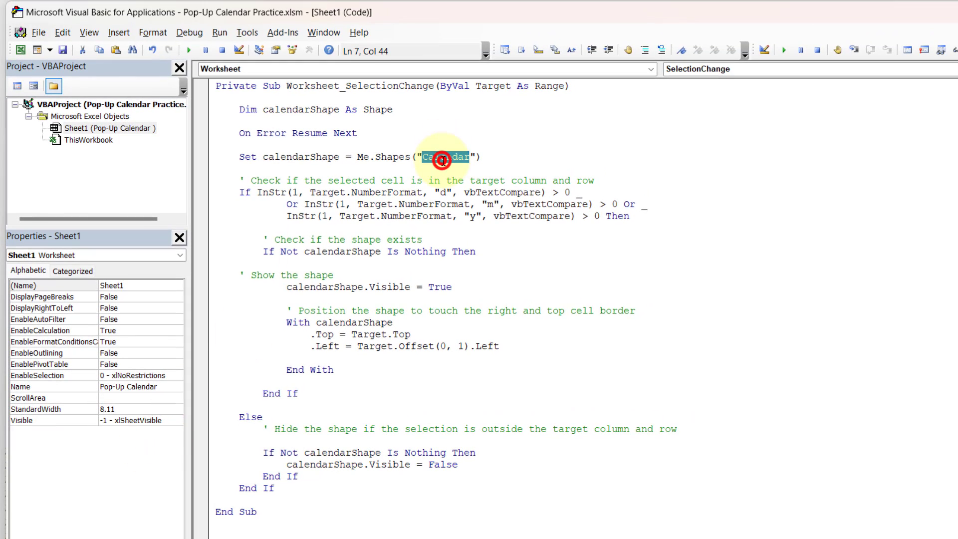
pyautogui.click(264, 216)
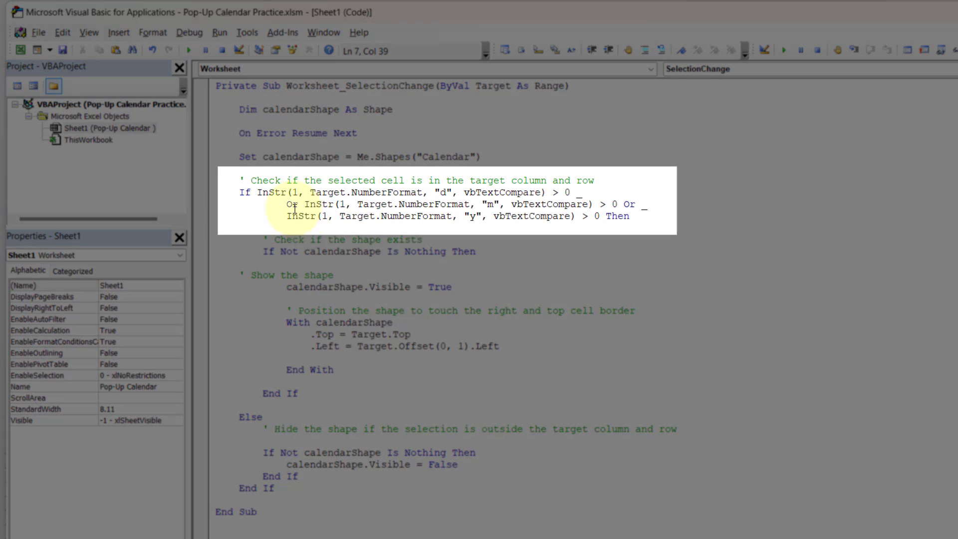
pyautogui.click(369, 193)
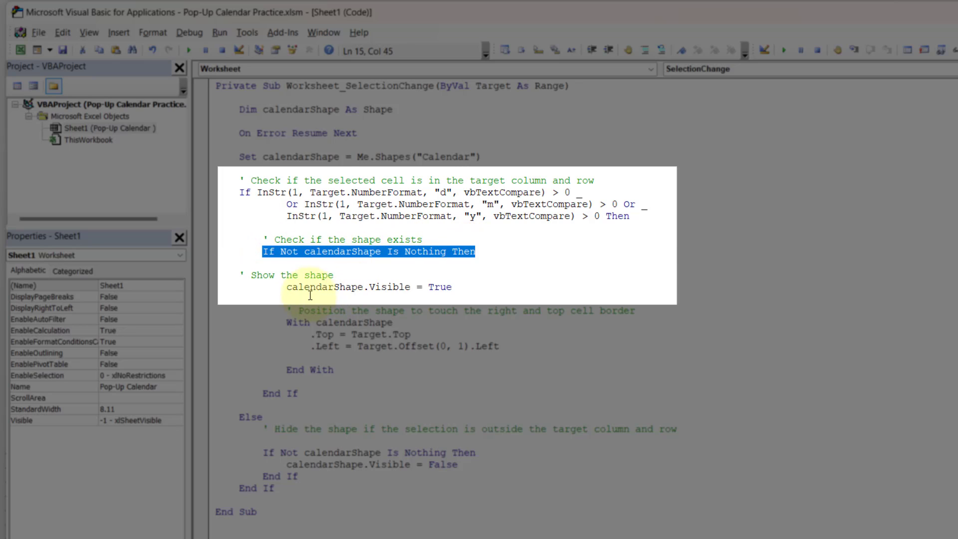
# - Review the lines that make the Calendar shape visible and position it beside the selected cell
pyautogui.click(288, 286)
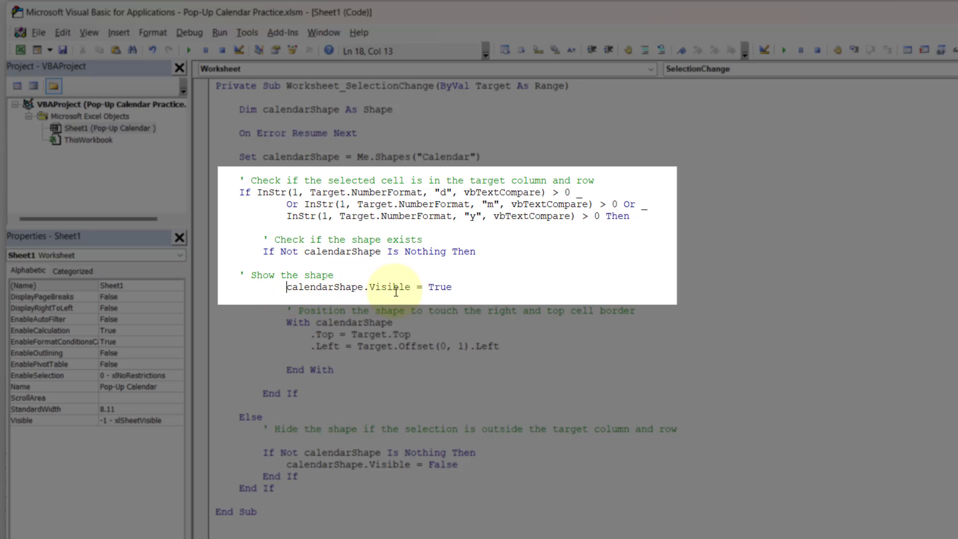
pyautogui.click(358, 203)
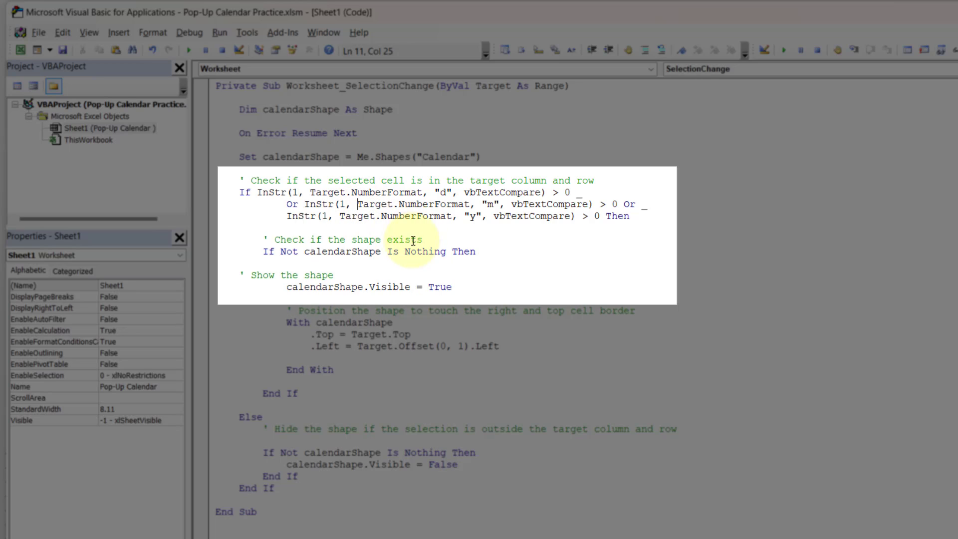
pyautogui.moveTo(401, 286)
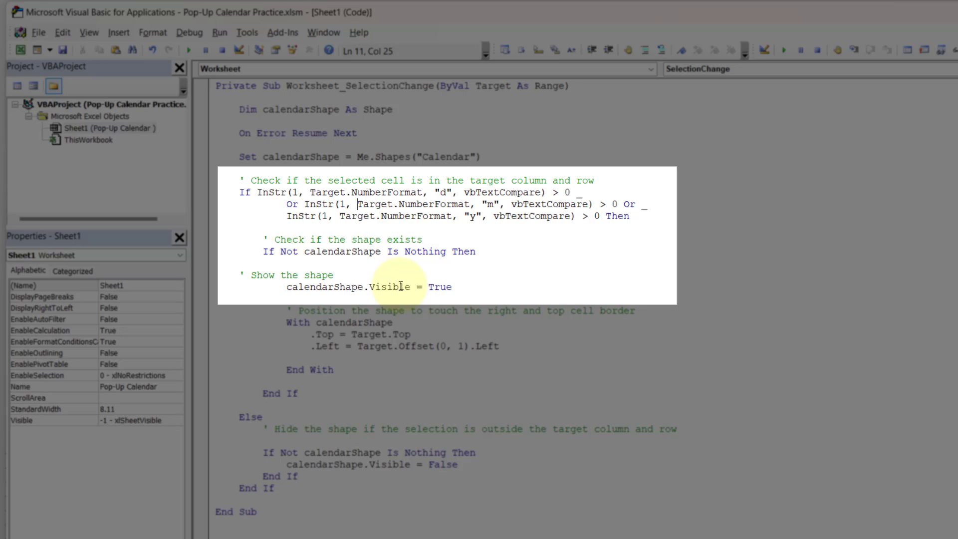
pyautogui.moveTo(394, 312)
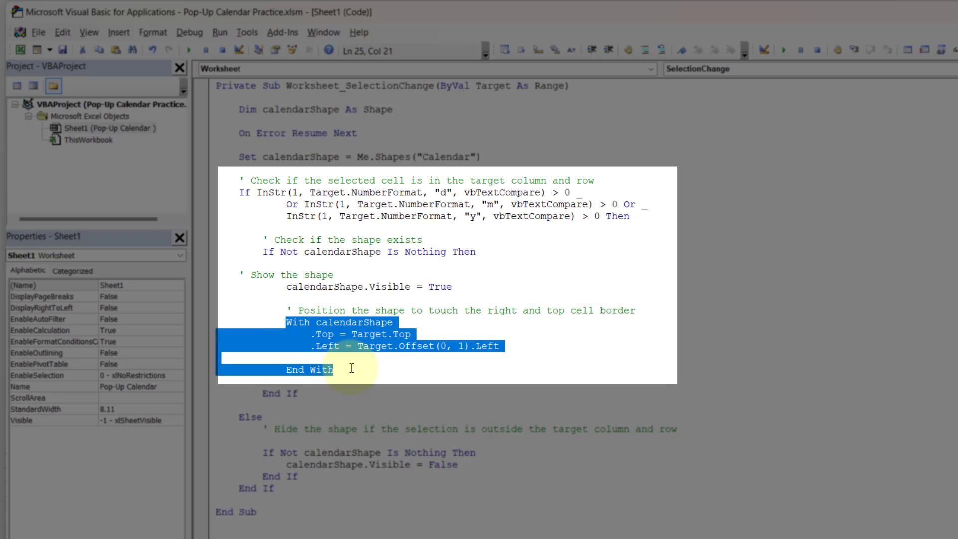
pyautogui.moveTo(358, 370)
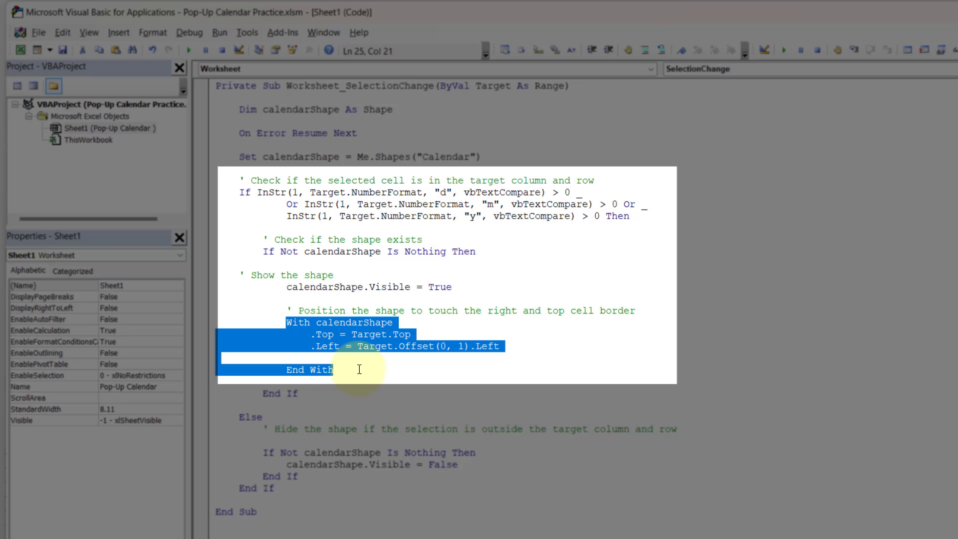
pyautogui.click(358, 369)
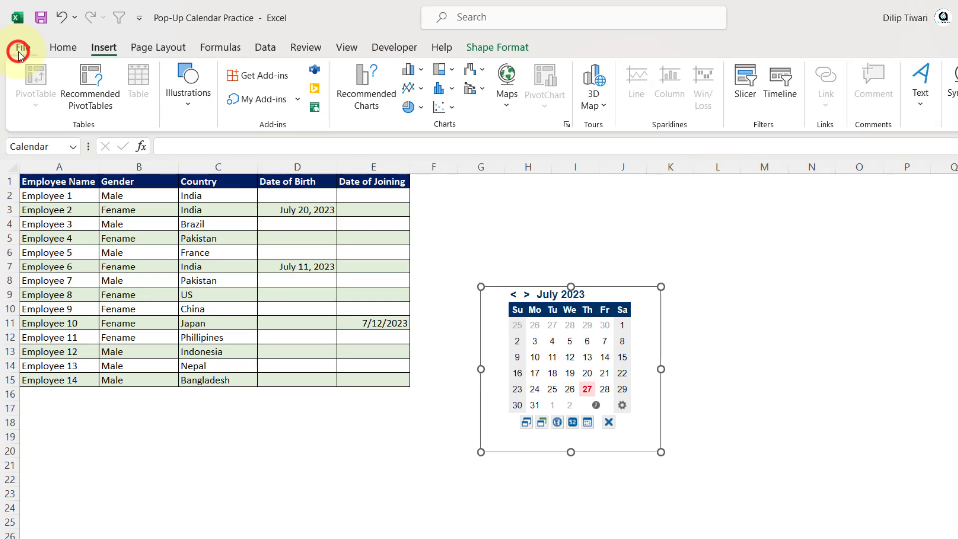
# - Select Date of Birth cells to pop up the Calendar, then Date of Joining cells to hide it
pyautogui.click(297, 294)
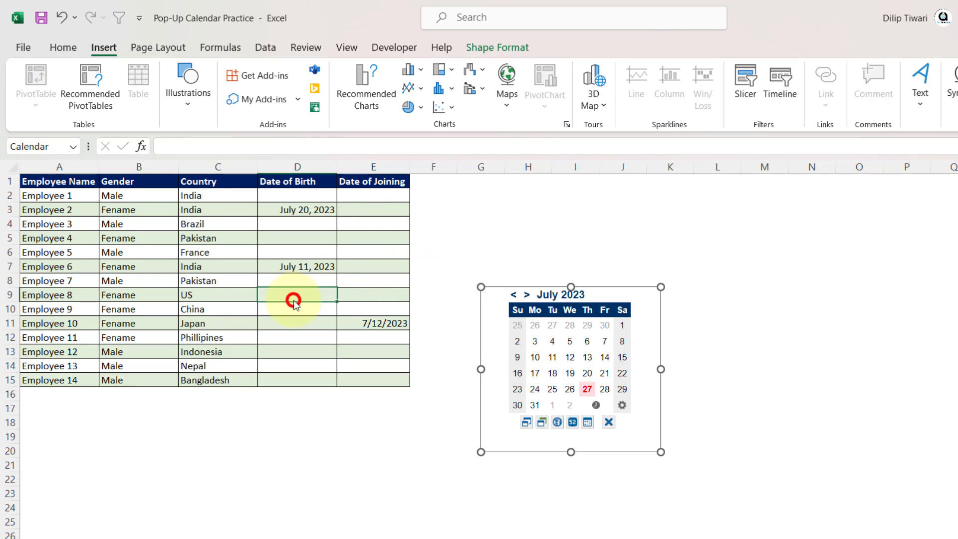
pyautogui.click(316, 351)
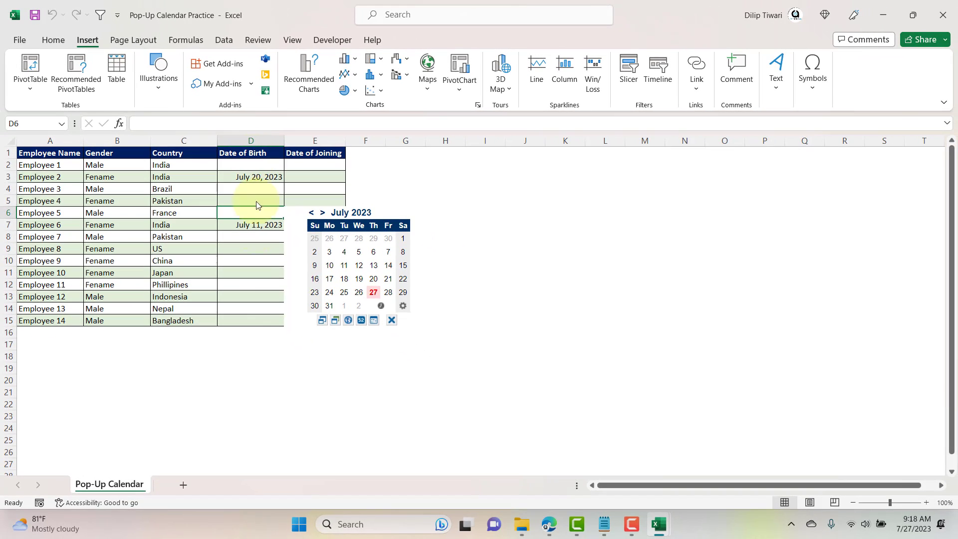
pyautogui.click(314, 188)
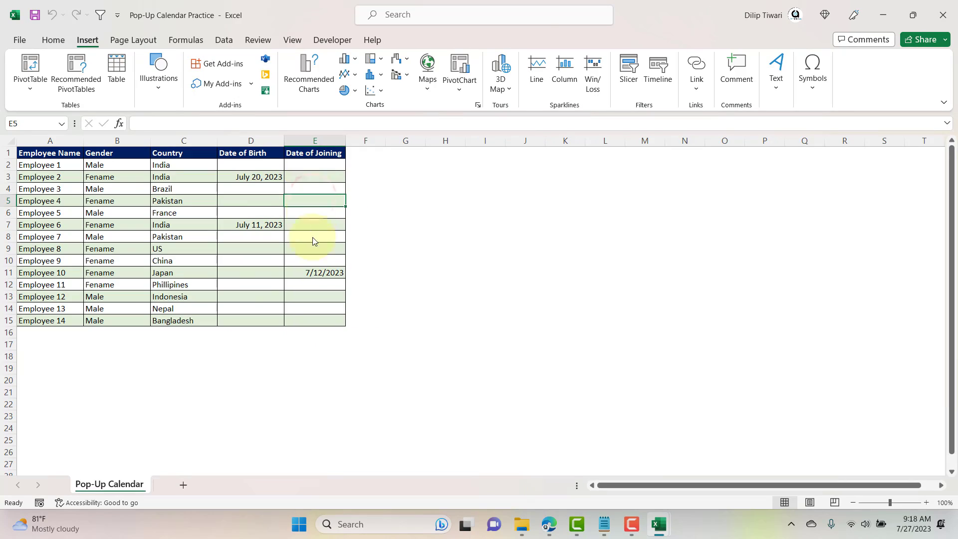
pyautogui.click(914, 15)
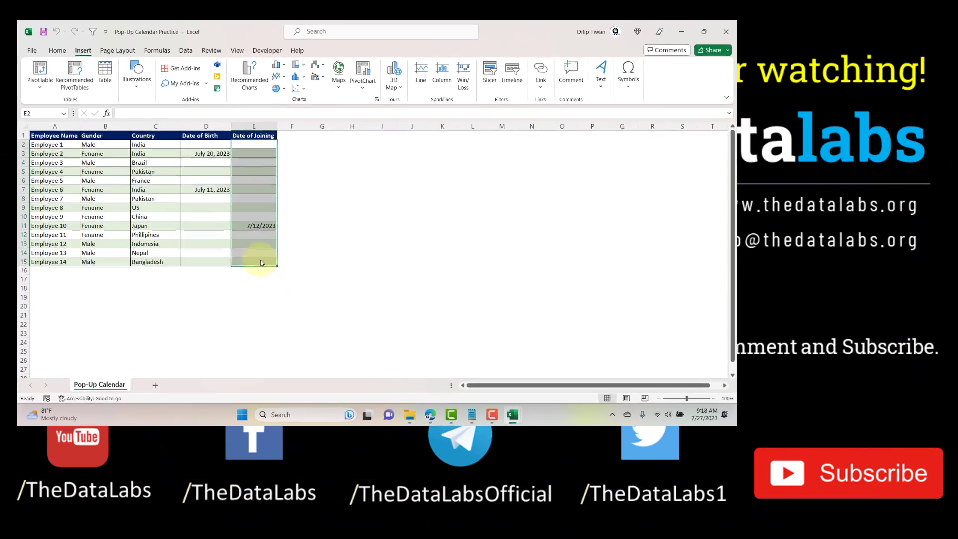